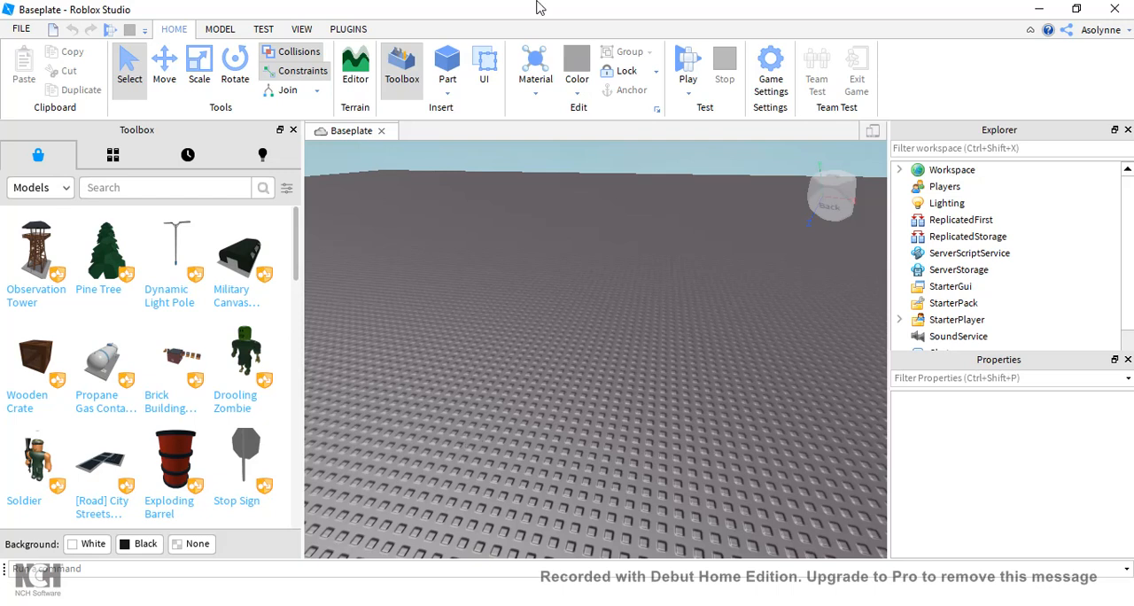
# Step: Insert a block Part from the Home ribbon onto the baseplate under Workspace
pyautogui.click(446, 67)
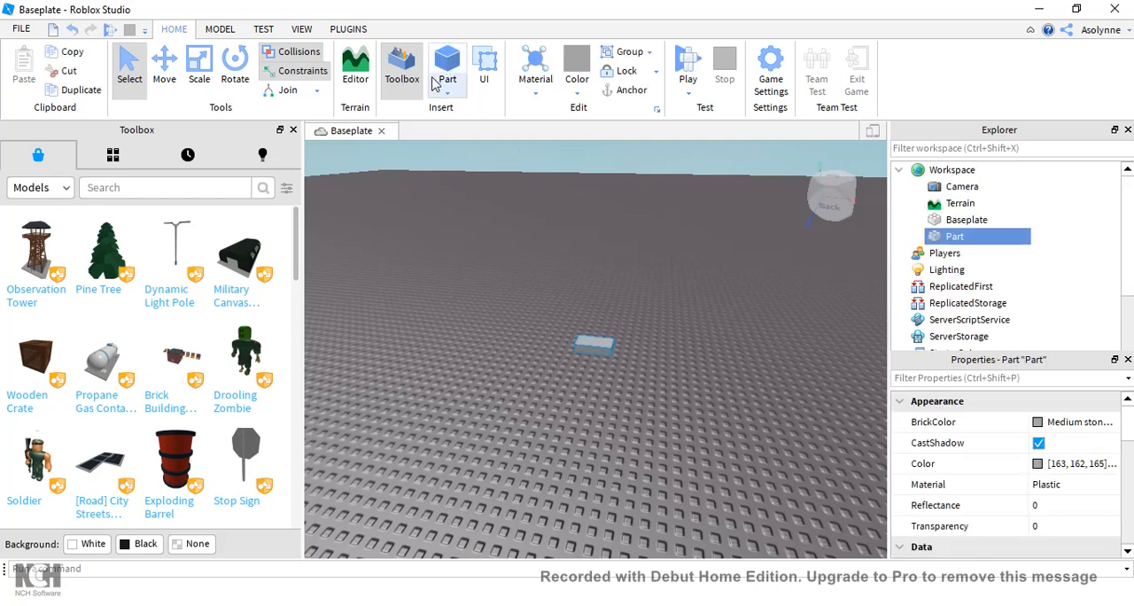
pyautogui.click(447, 67)
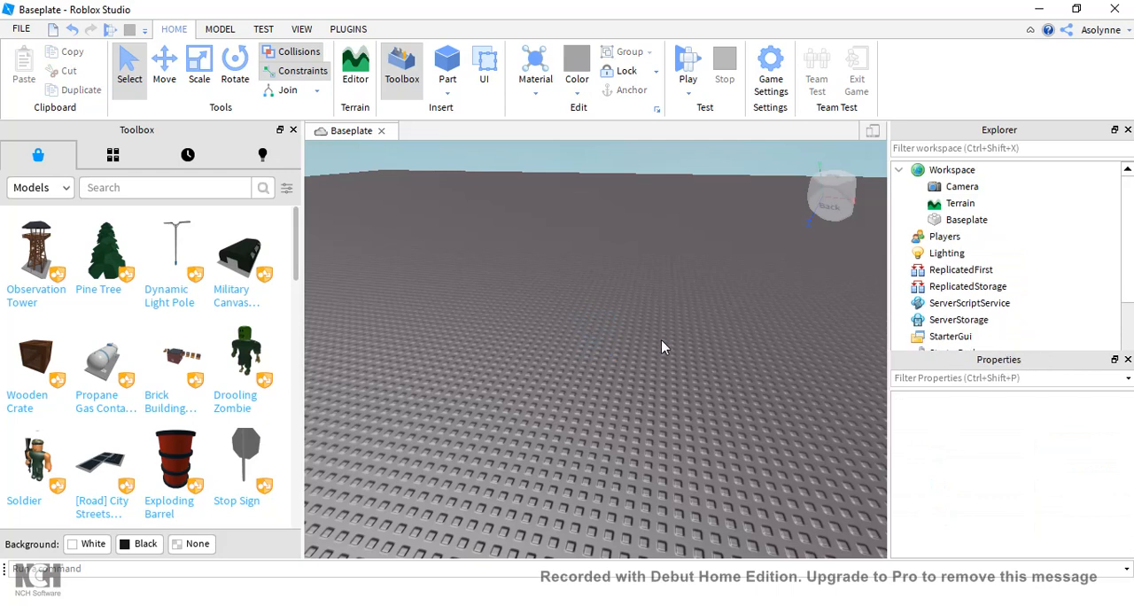
pyautogui.moveTo(670, 343)
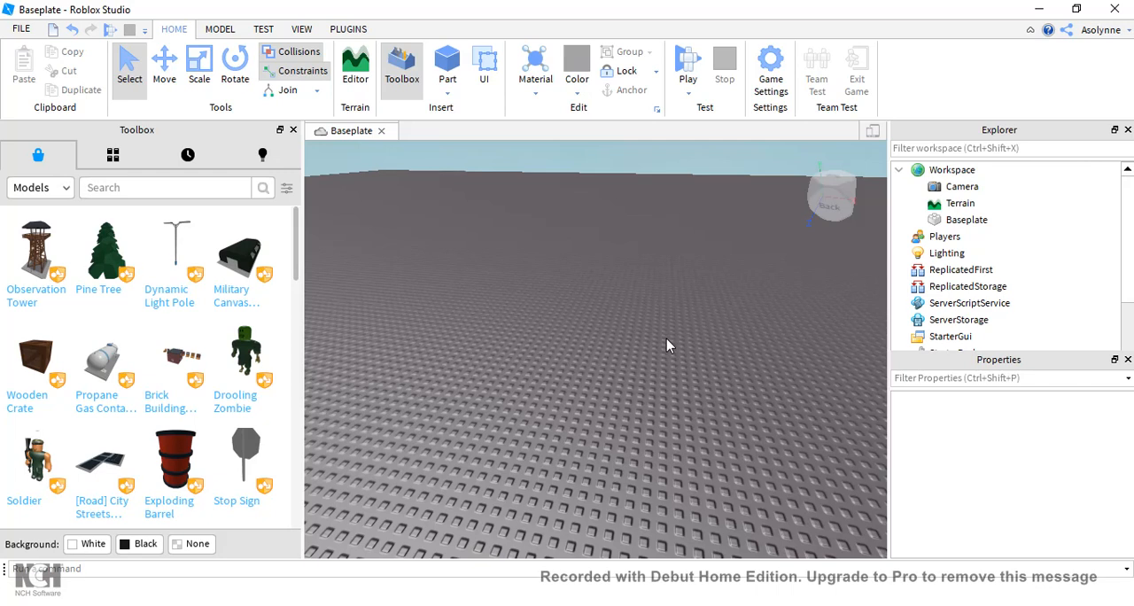
pyautogui.moveTo(656, 227)
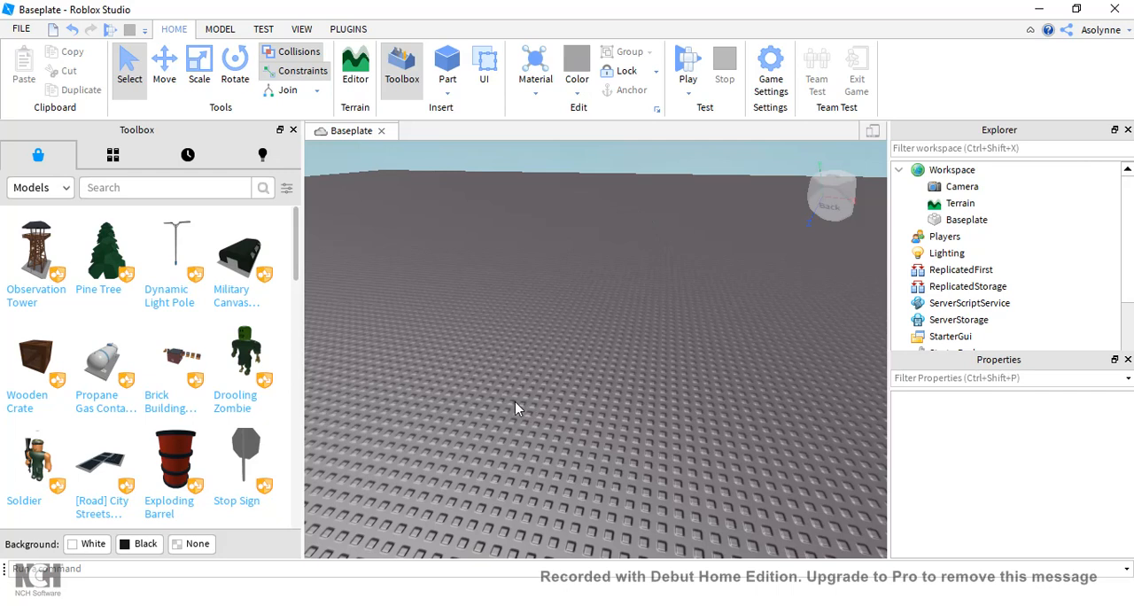
pyautogui.moveTo(755, 333)
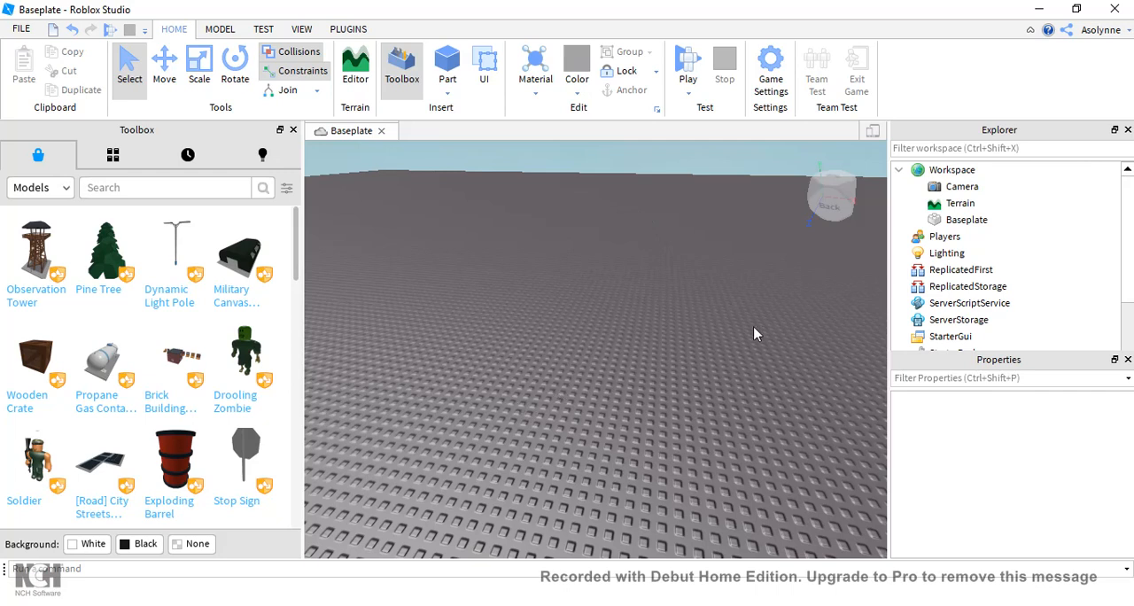
pyautogui.moveTo(610, 363)
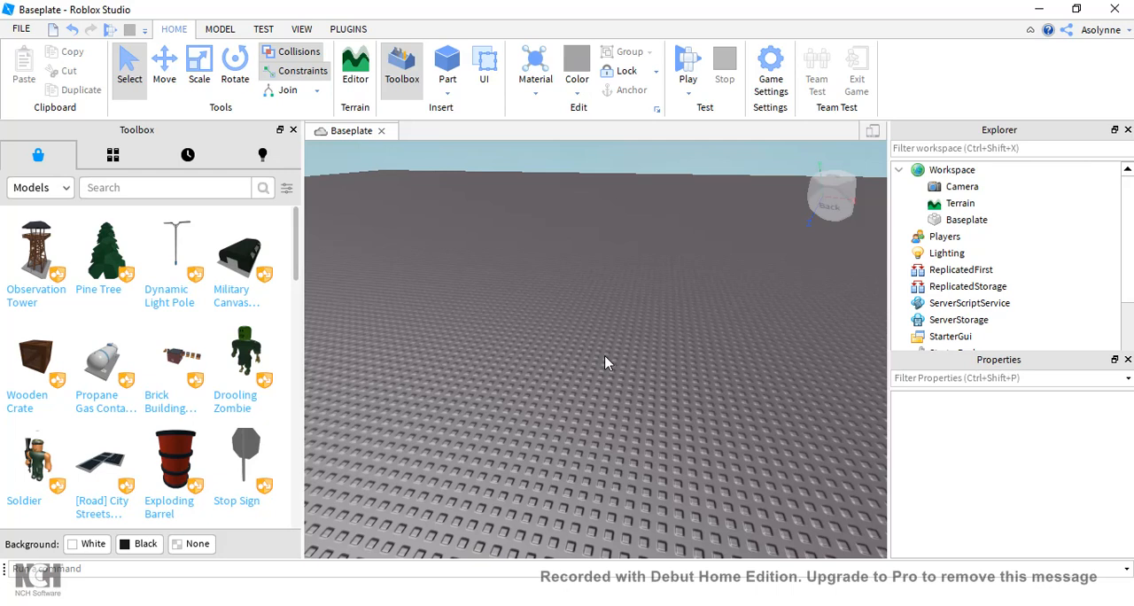
pyautogui.moveTo(585, 323)
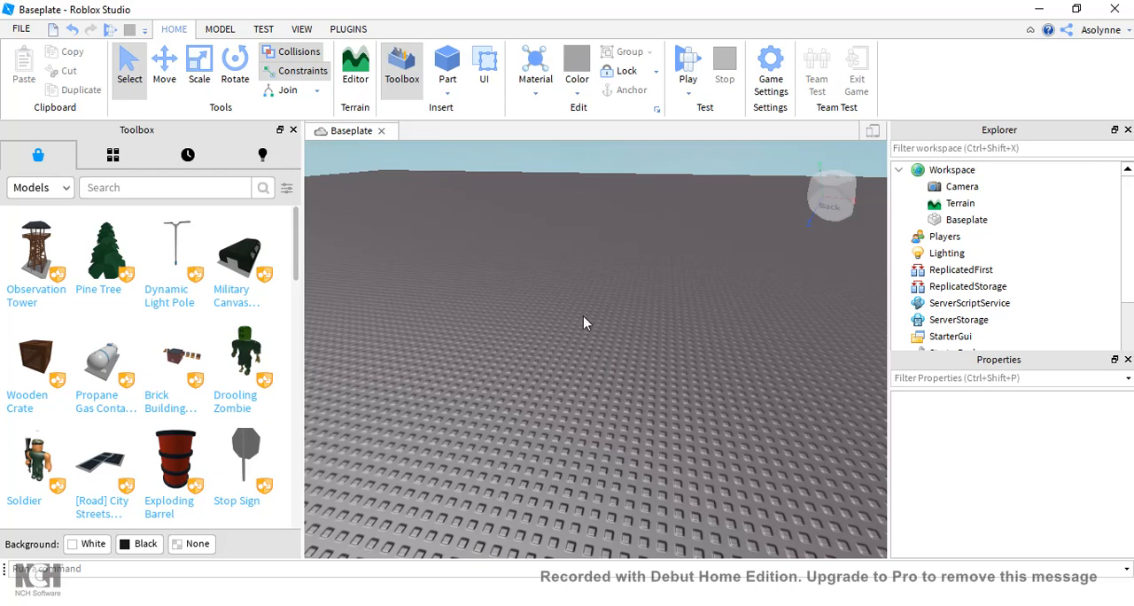
pyautogui.moveTo(570, 317)
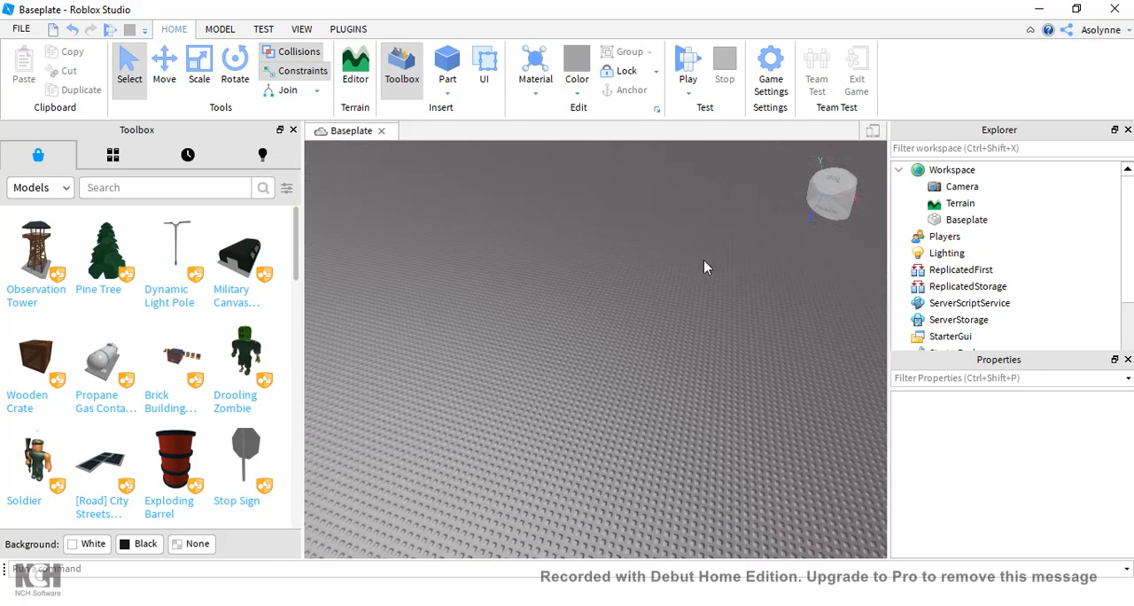
pyautogui.moveTo(623, 219)
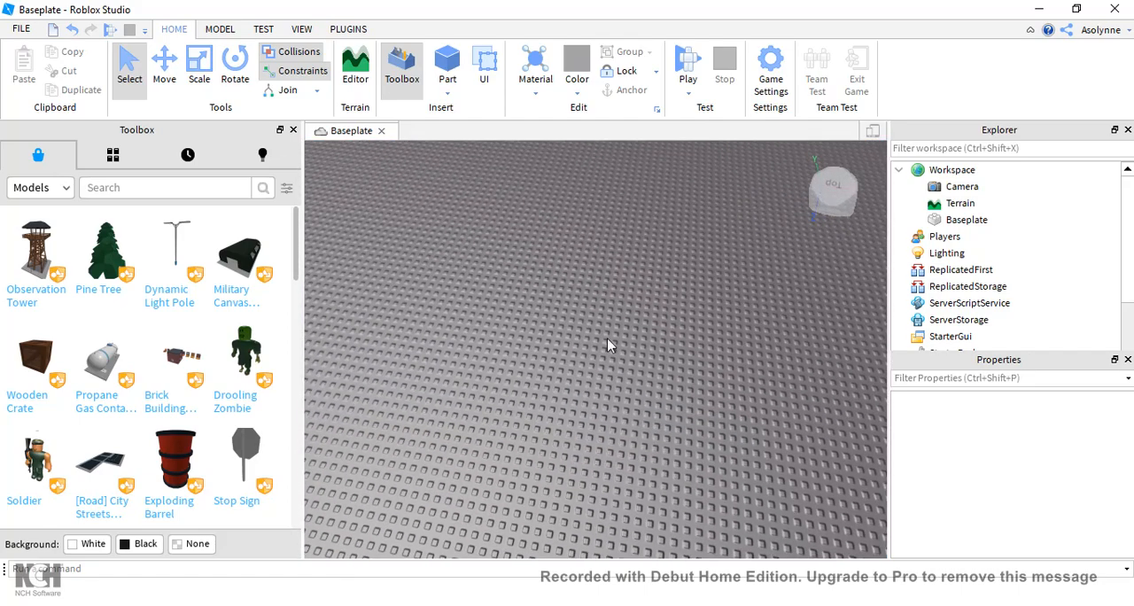
pyautogui.moveTo(165, 33)
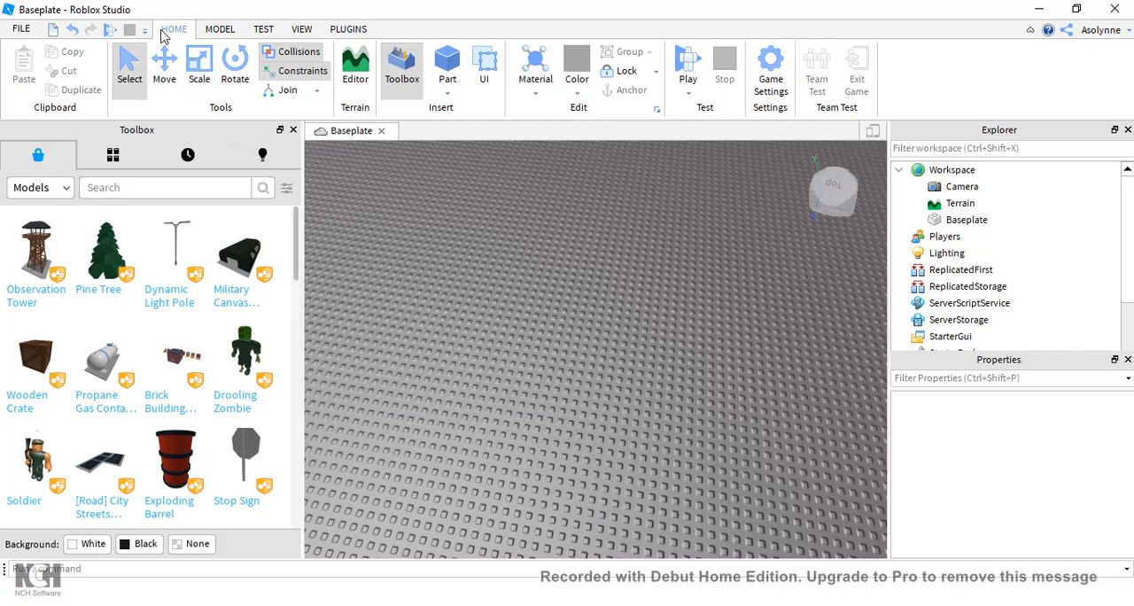
pyautogui.moveTo(177, 34)
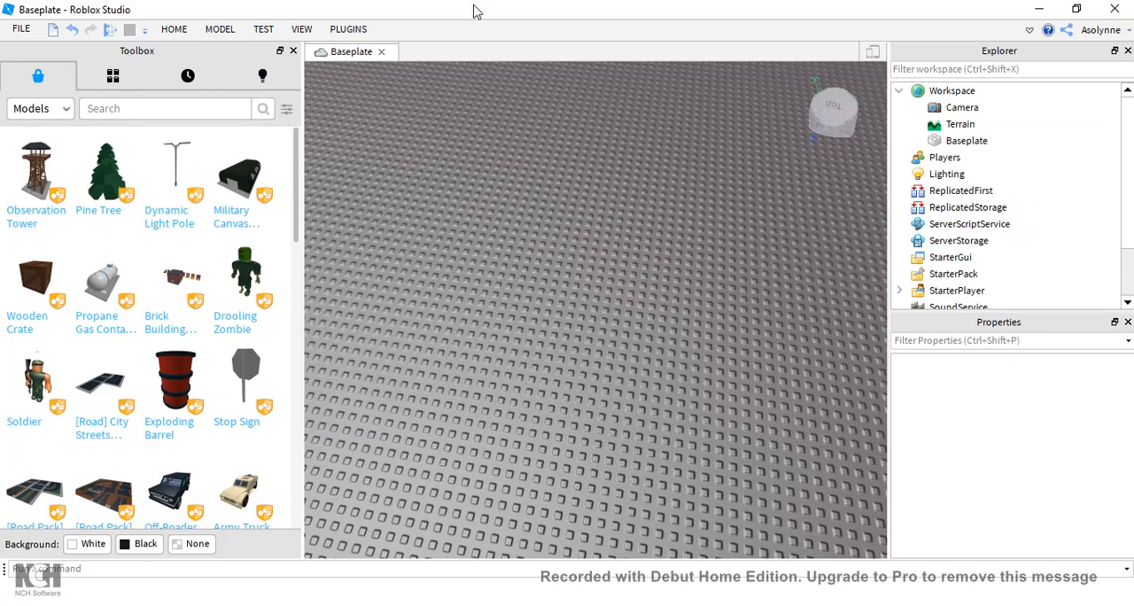
pyautogui.click(174, 28)
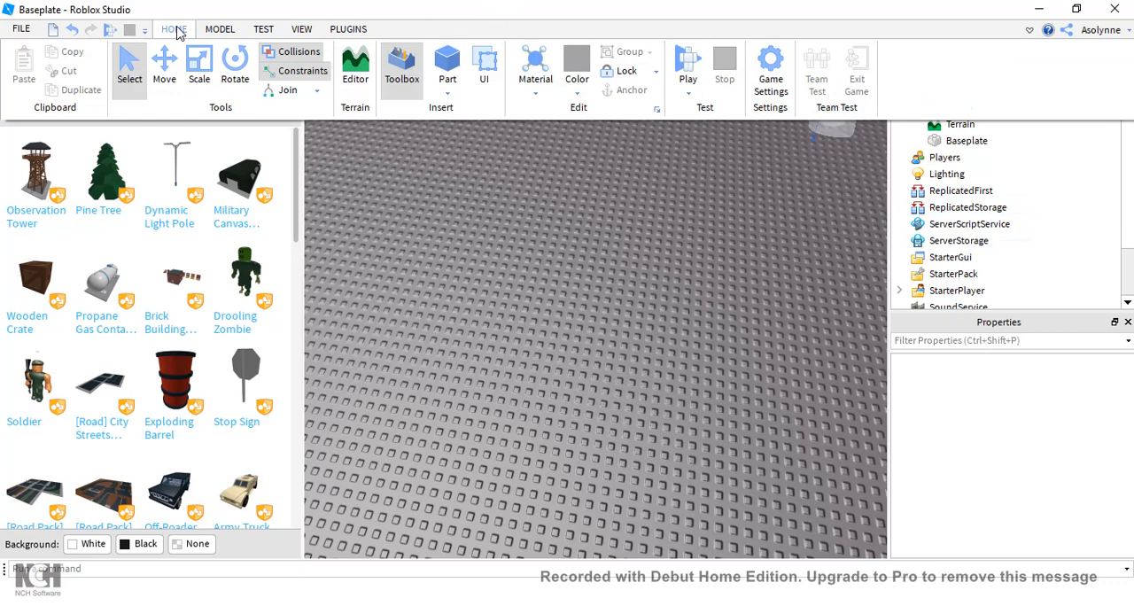
pyautogui.moveTo(523, 289)
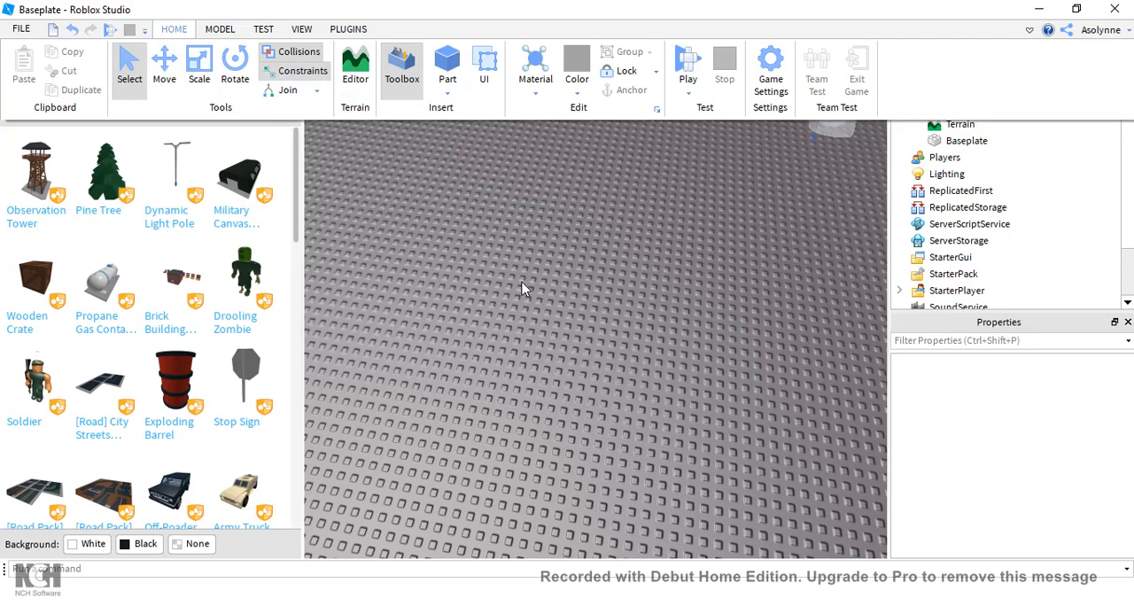
pyautogui.moveTo(546, 285)
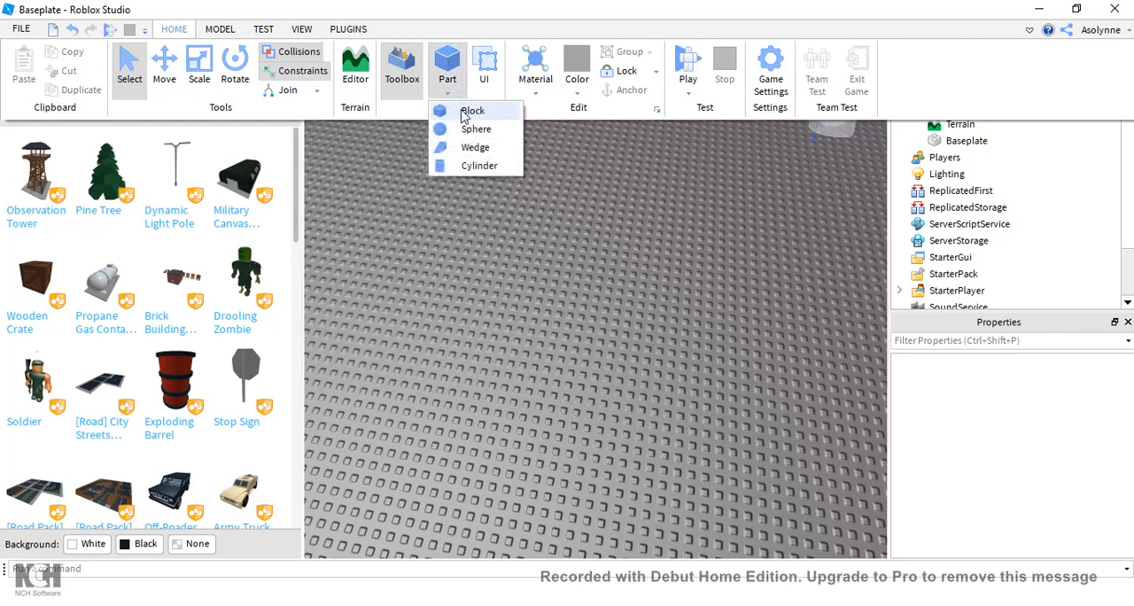
pyautogui.moveTo(475, 147)
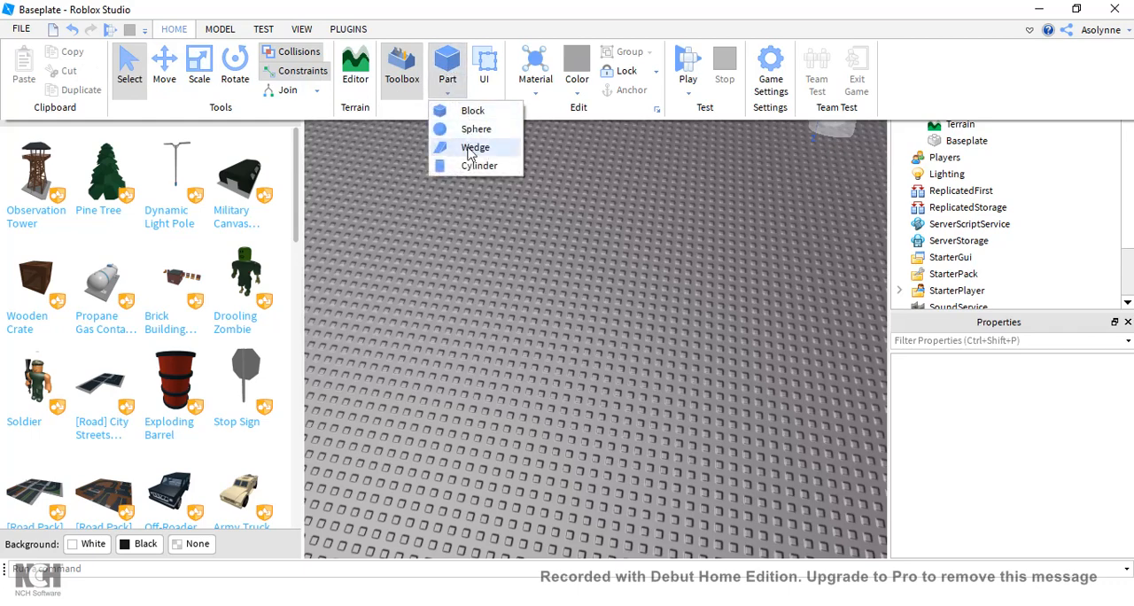
pyautogui.moveTo(471, 110)
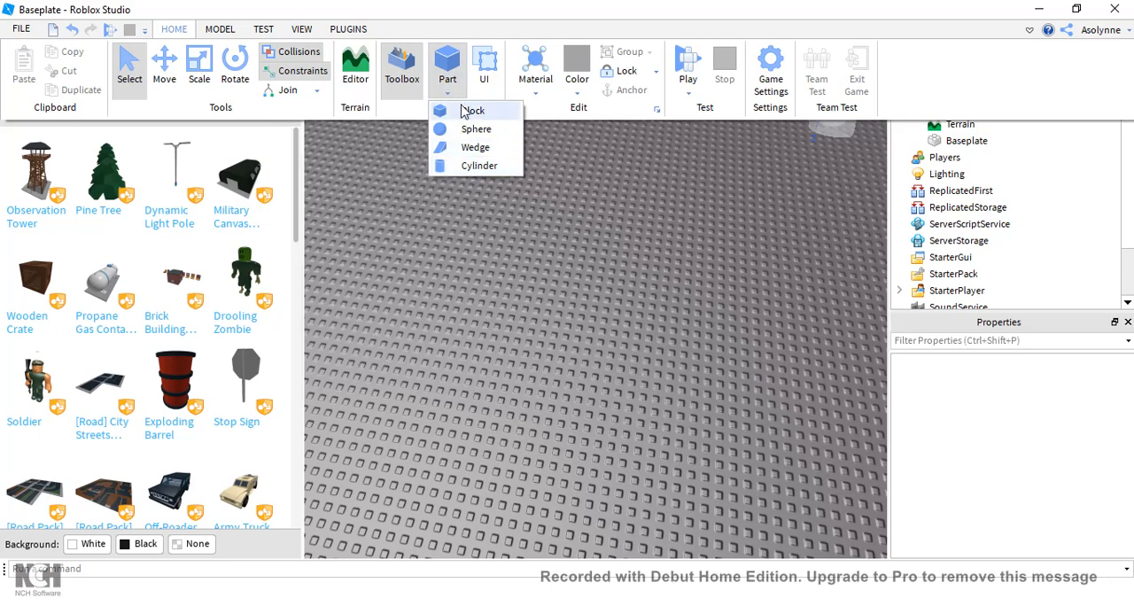
pyautogui.click(471, 110)
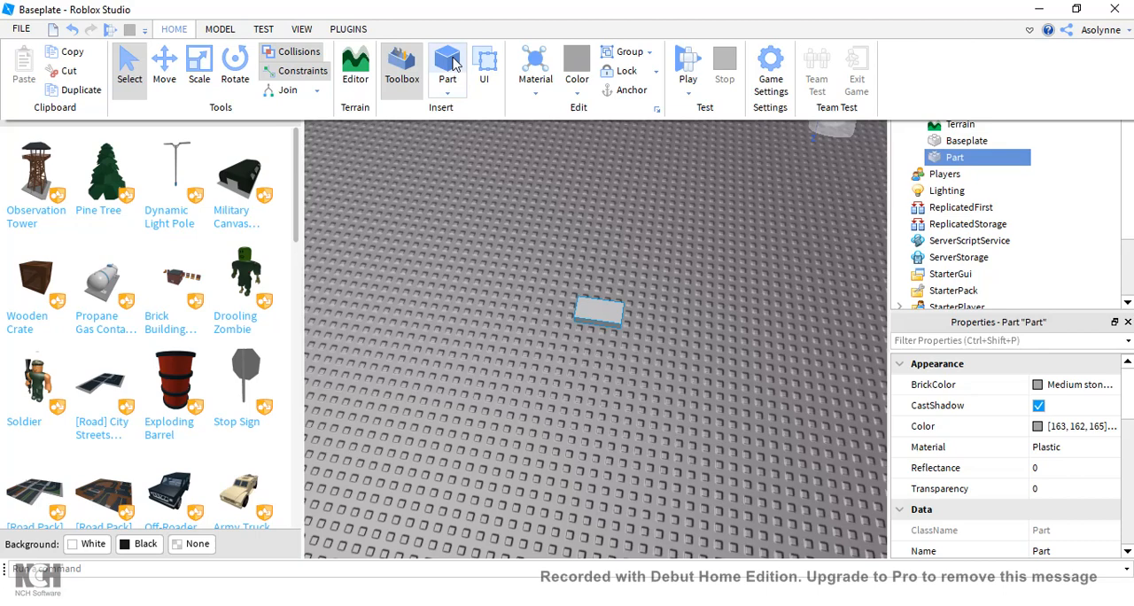
pyautogui.moveTo(461, 64)
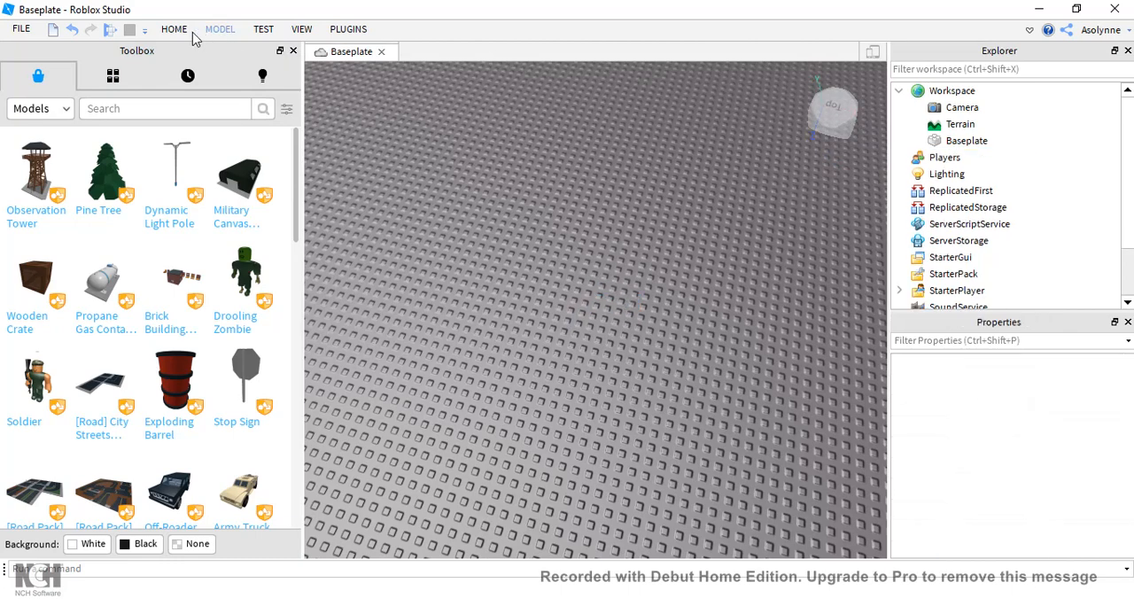
# Step: Bring back the Home ribbon with the building tools
pyautogui.click(173, 29)
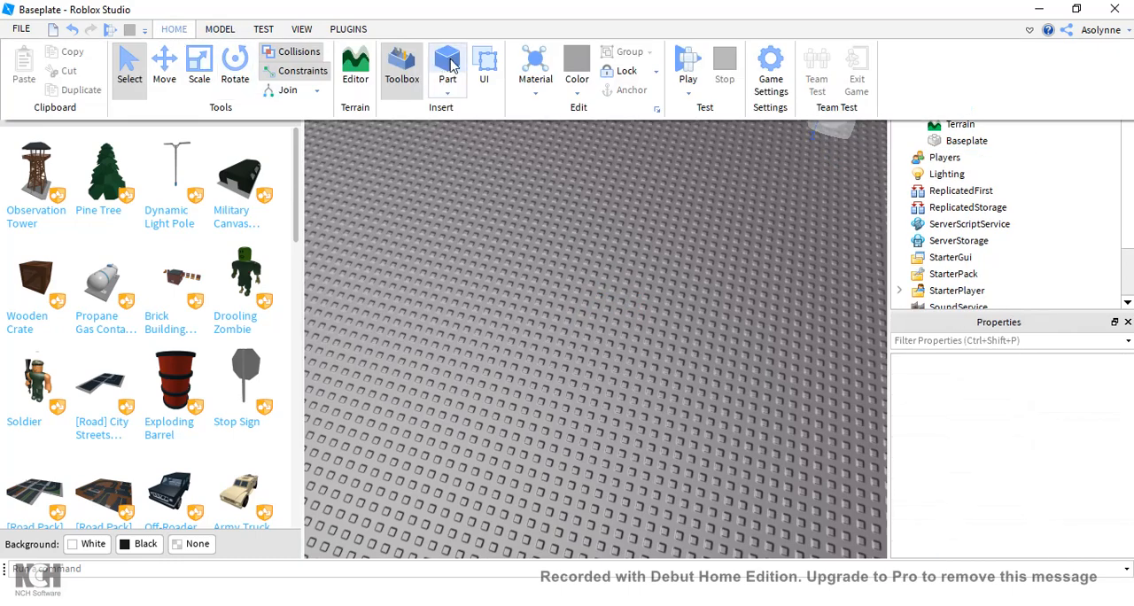
pyautogui.moveTo(446, 67)
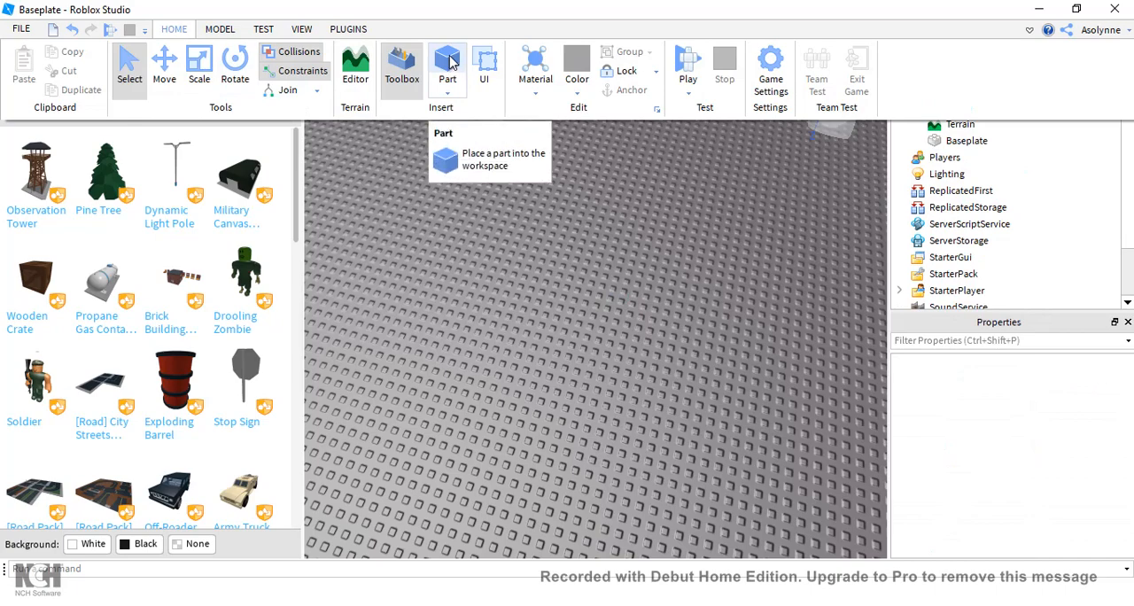
pyautogui.moveTo(676, 223)
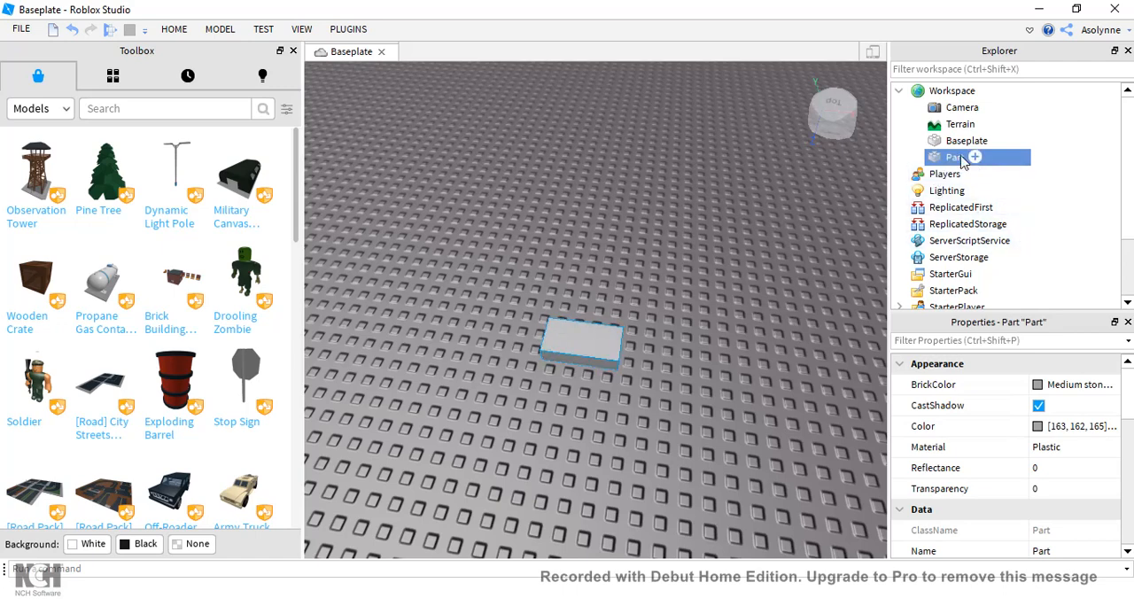
pyautogui.moveTo(1000, 55)
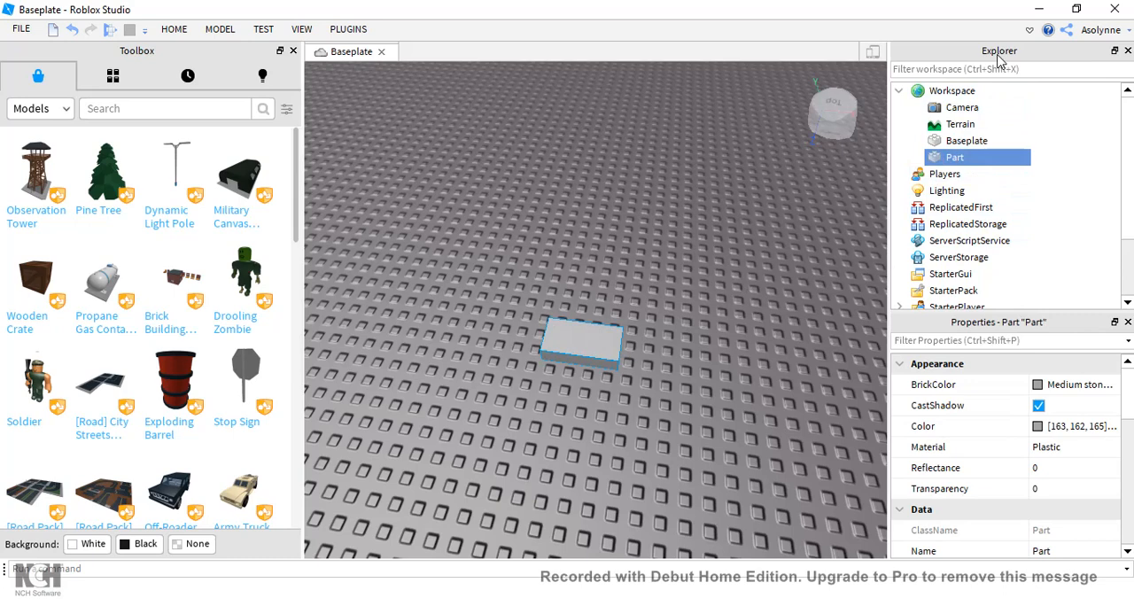
pyautogui.moveTo(606, 99)
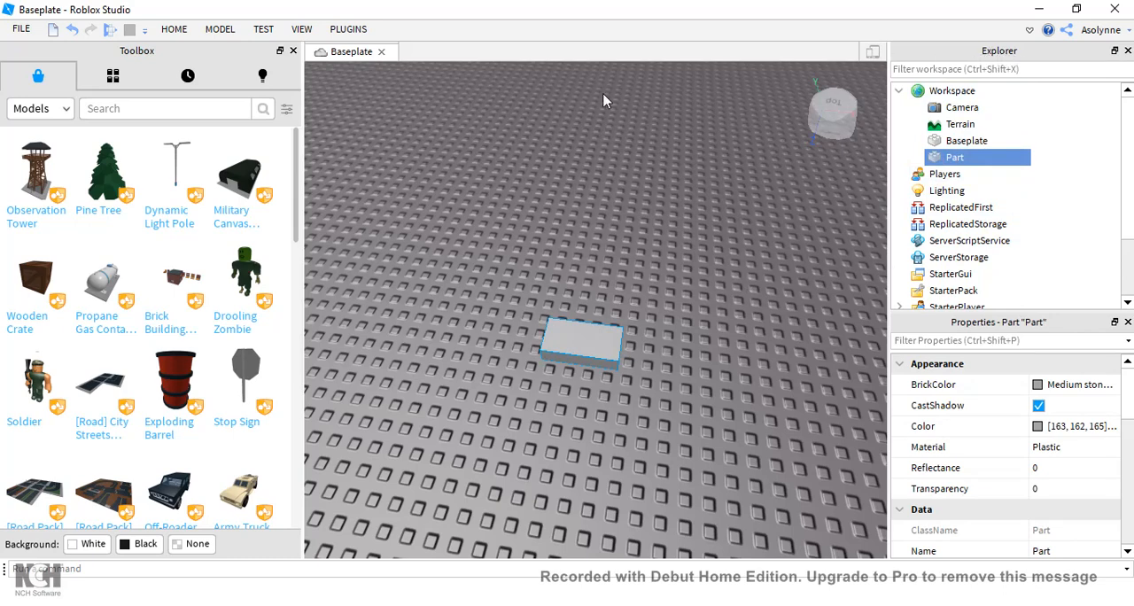
pyautogui.moveTo(500, 96)
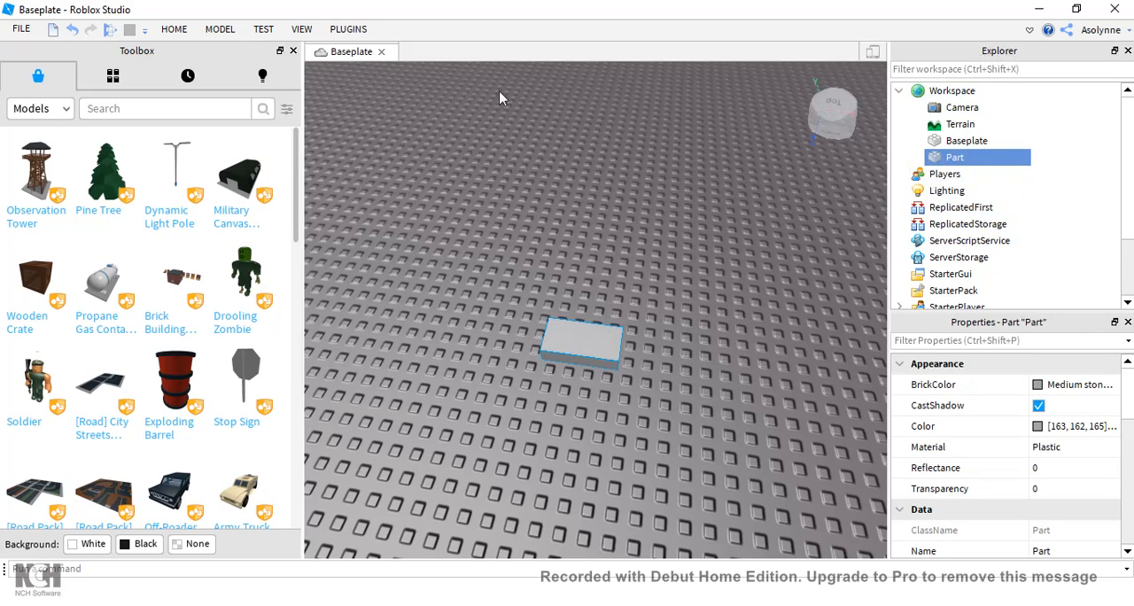
# Step: Browse the Model and View ribbons, then return to Home with Select, Move, Scale and Rotate
pyautogui.click(220, 29)
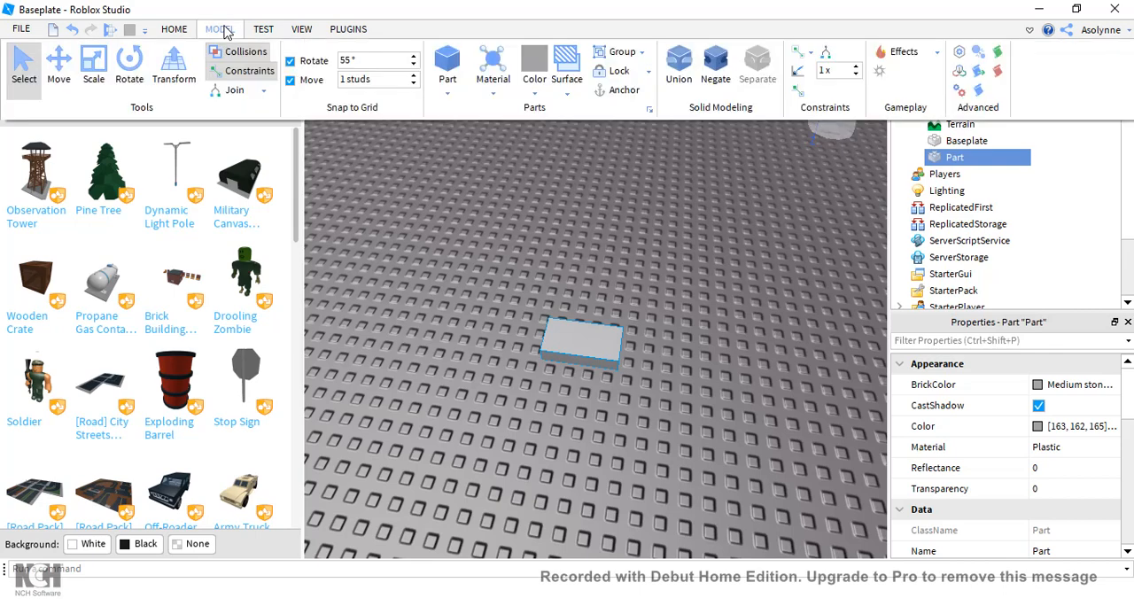
pyautogui.click(301, 28)
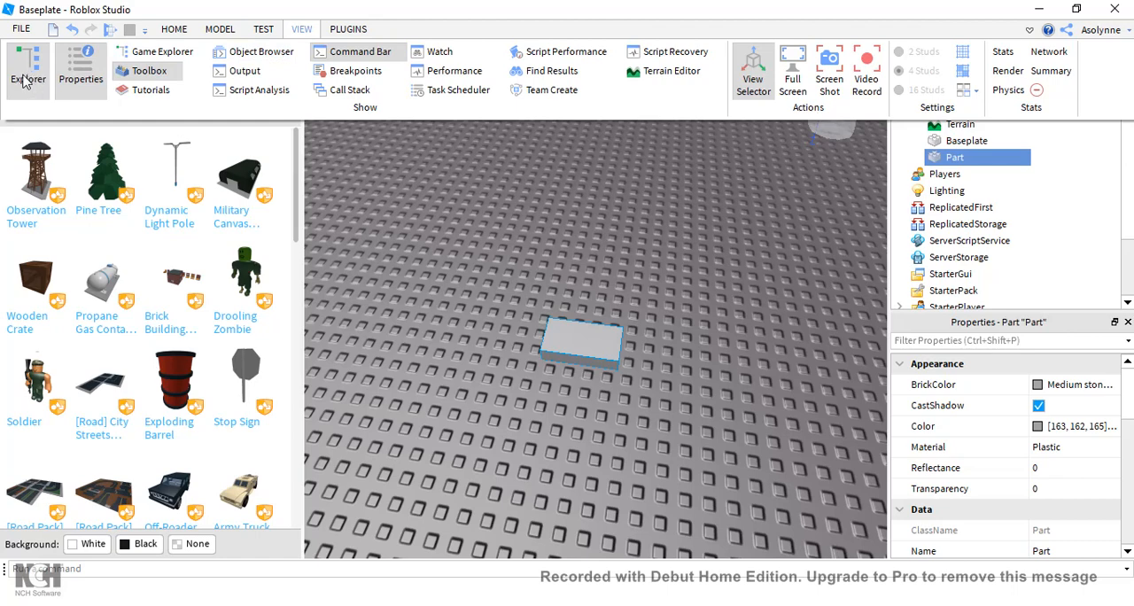
pyautogui.moveTo(28, 69)
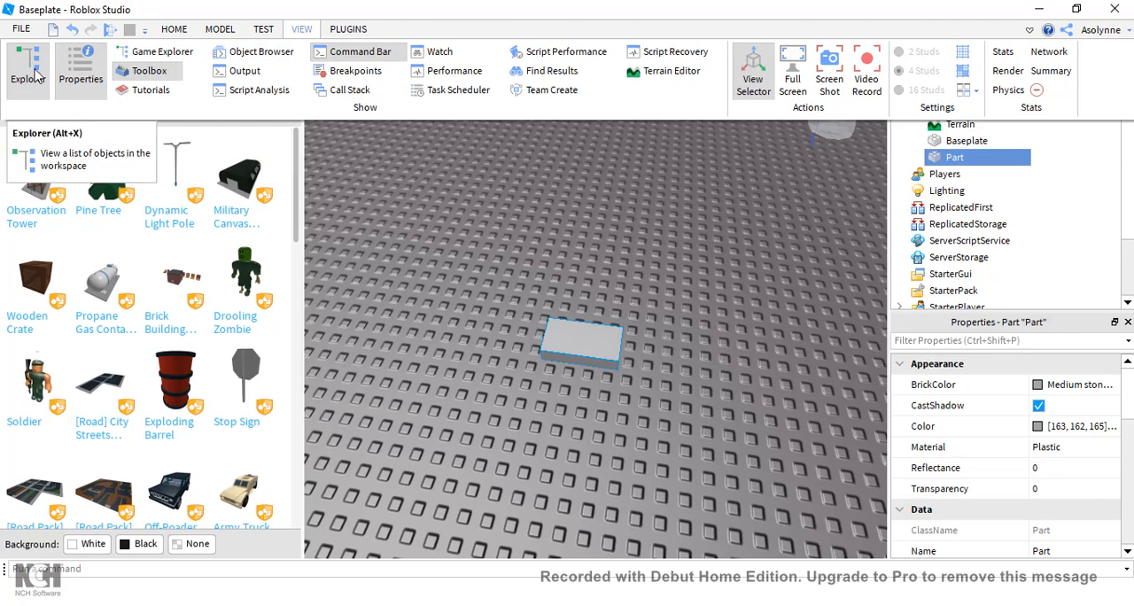
pyautogui.moveTo(152, 110)
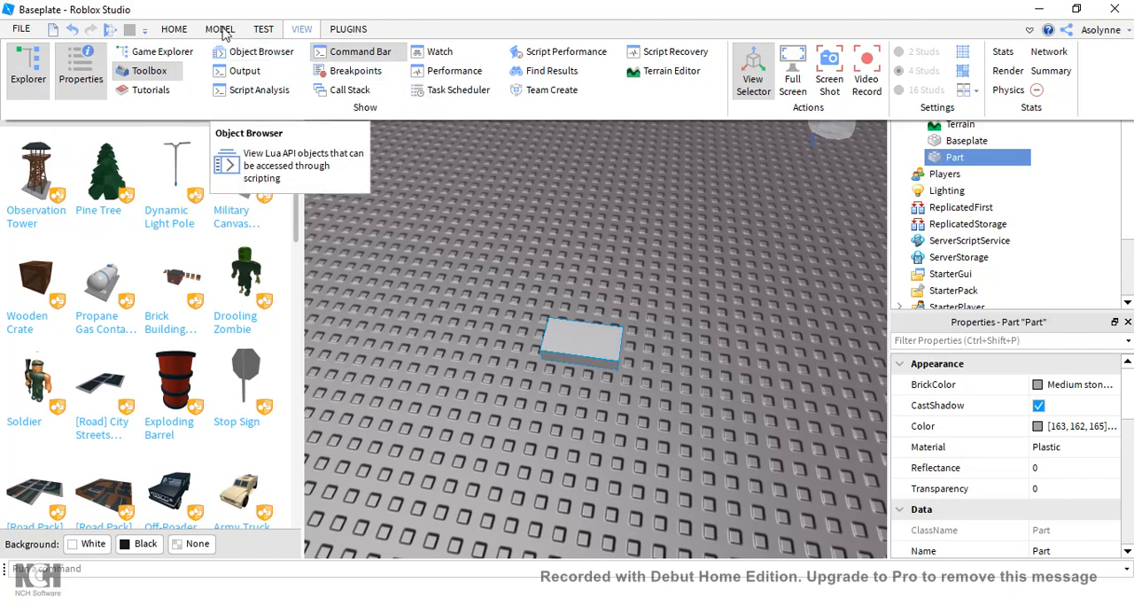
pyautogui.click(173, 29)
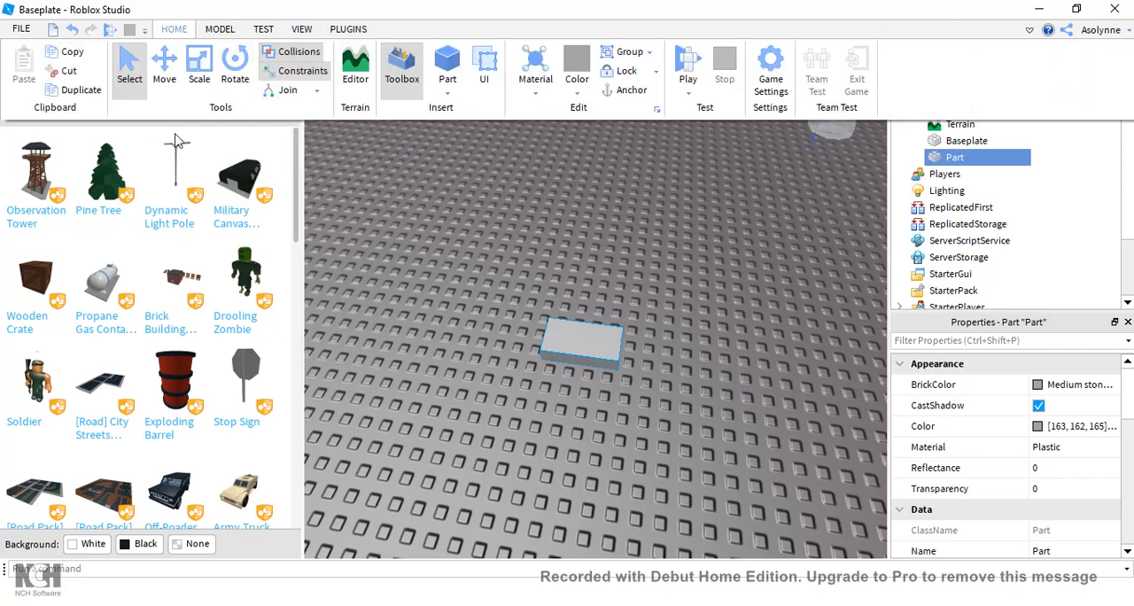
pyautogui.moveTo(592, 304)
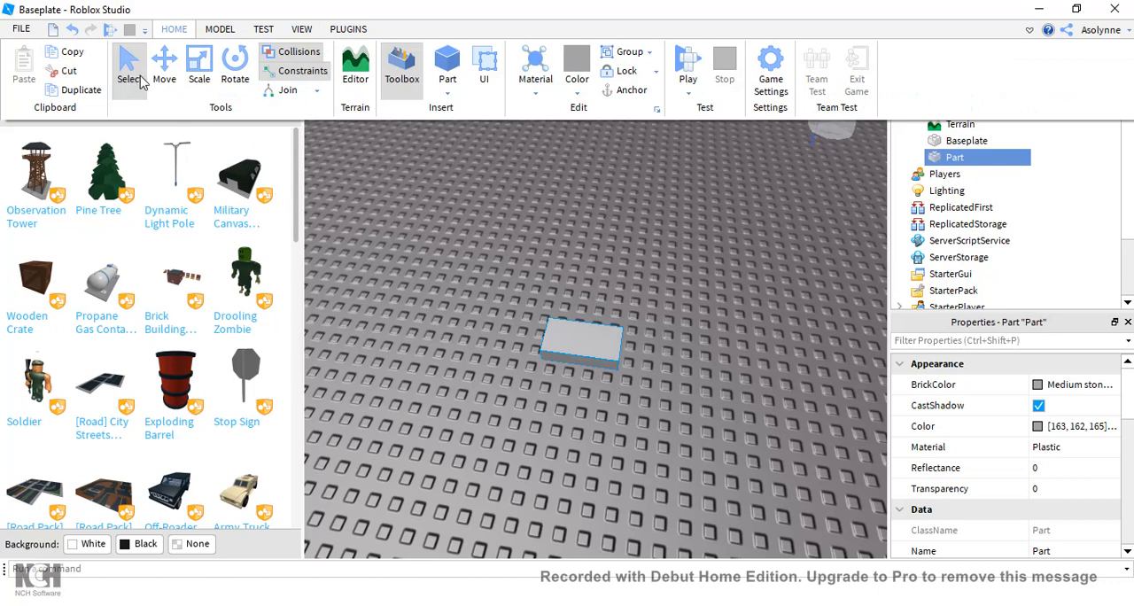
pyautogui.moveTo(629, 298)
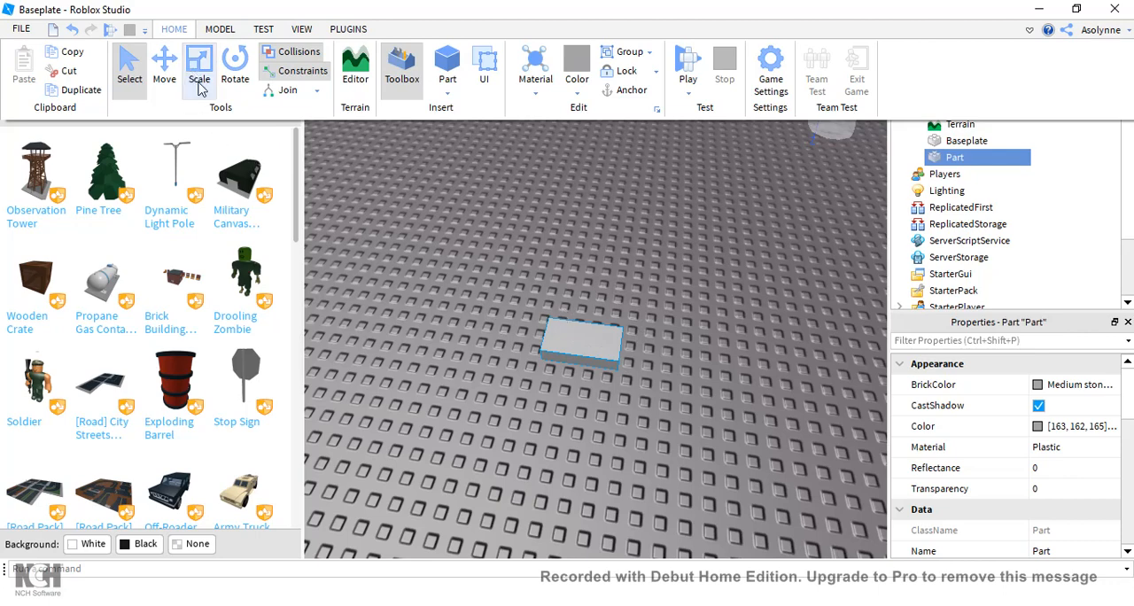
# Step: Scale the grey part into a tall, long, thin wall standing on the baseplate
pyautogui.click(199, 68)
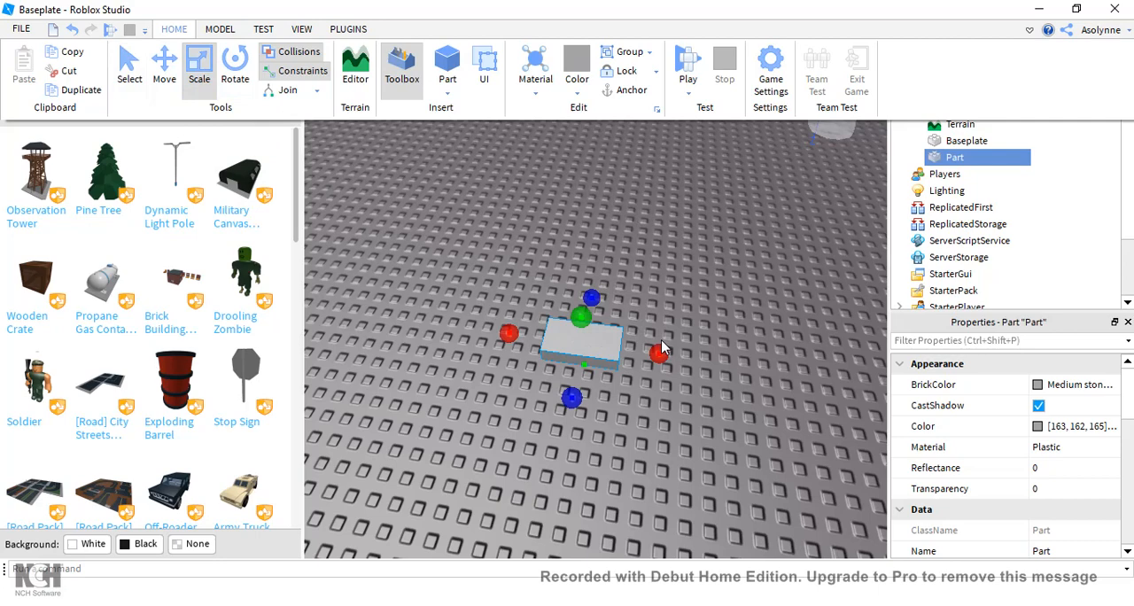
pyautogui.moveTo(971, 434)
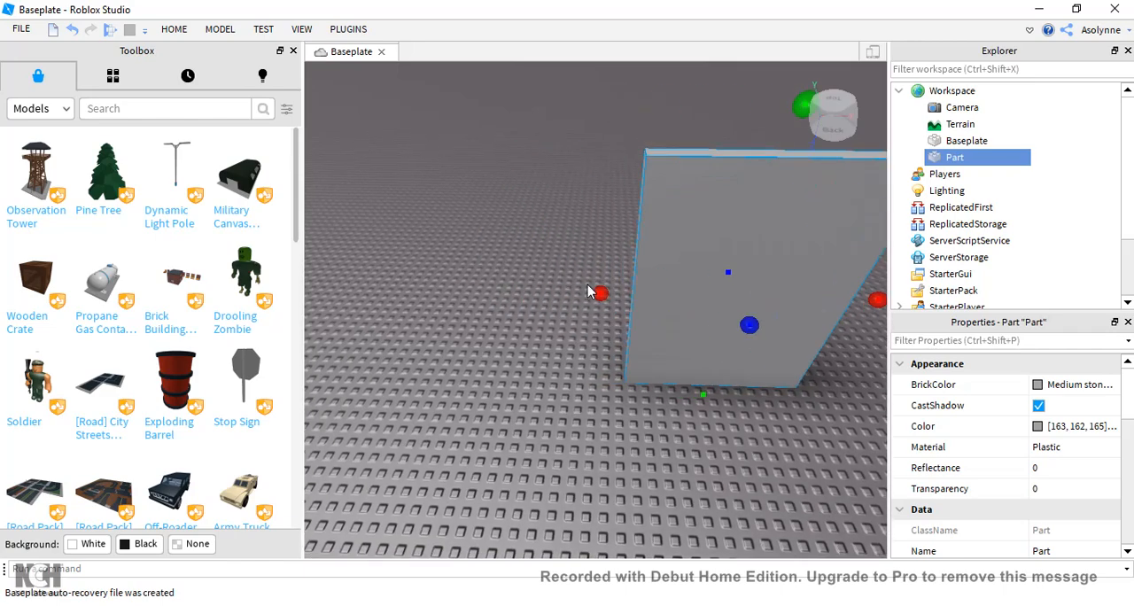
pyautogui.moveTo(588, 293); pyautogui.dragTo(397, 286)
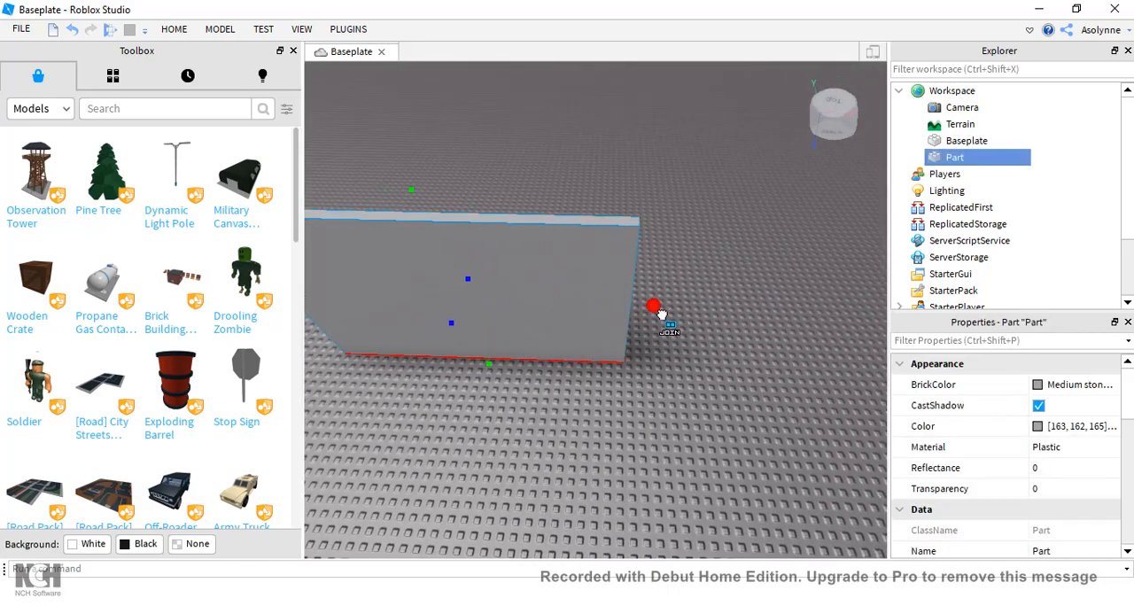
# Step: Recolour the wall via BrickColor, trying orange before settling on a muted green
pyautogui.moveTo(655, 310); pyautogui.dragTo(733, 360)
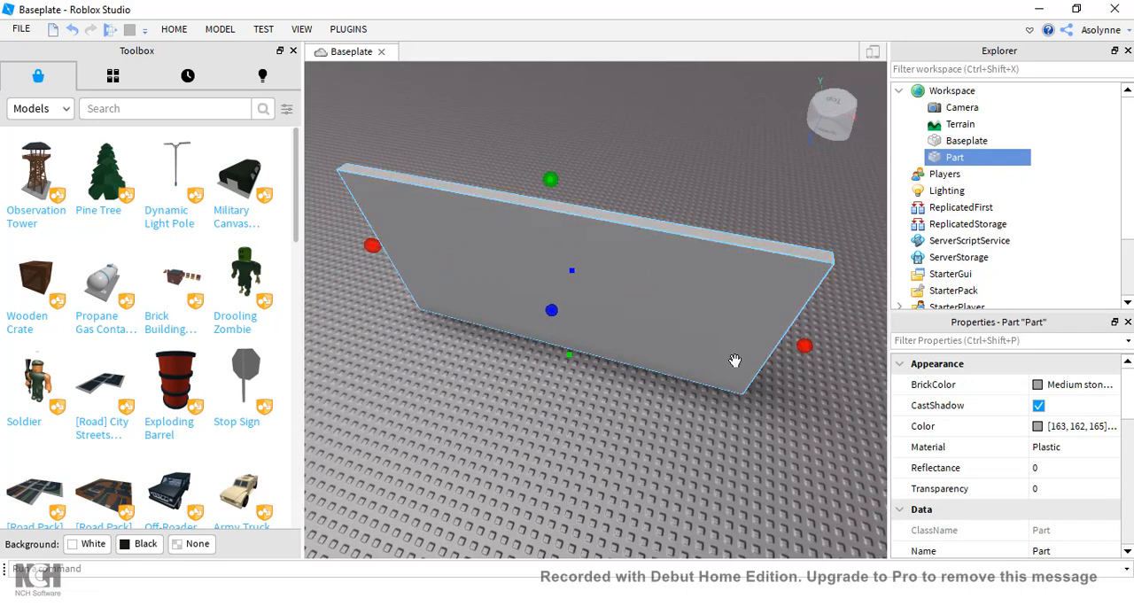
pyautogui.scroll(-3)
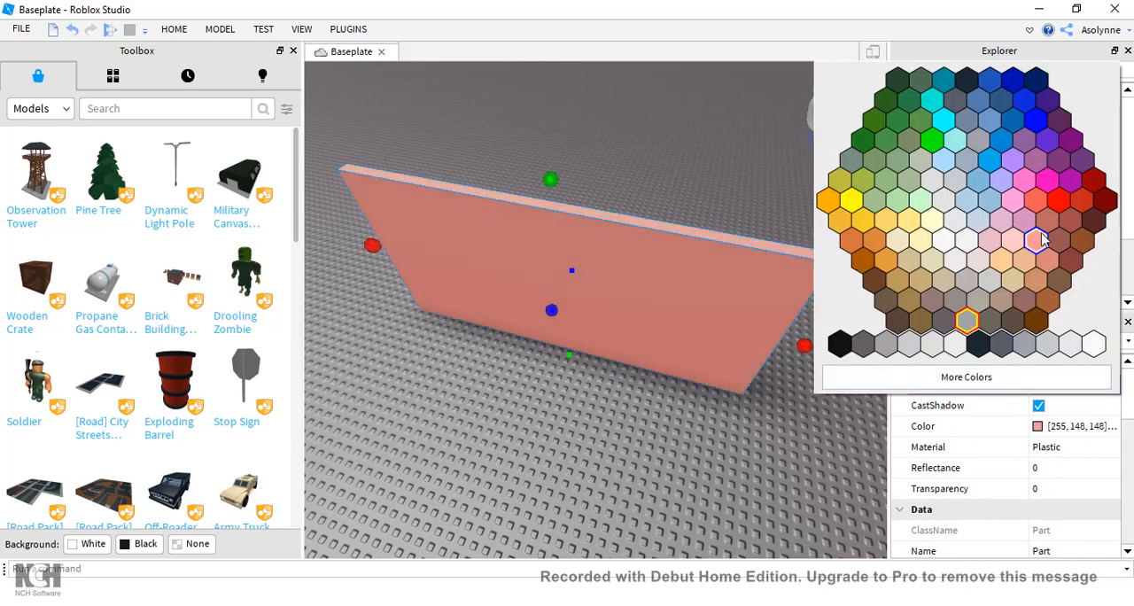
pyautogui.click(875, 202)
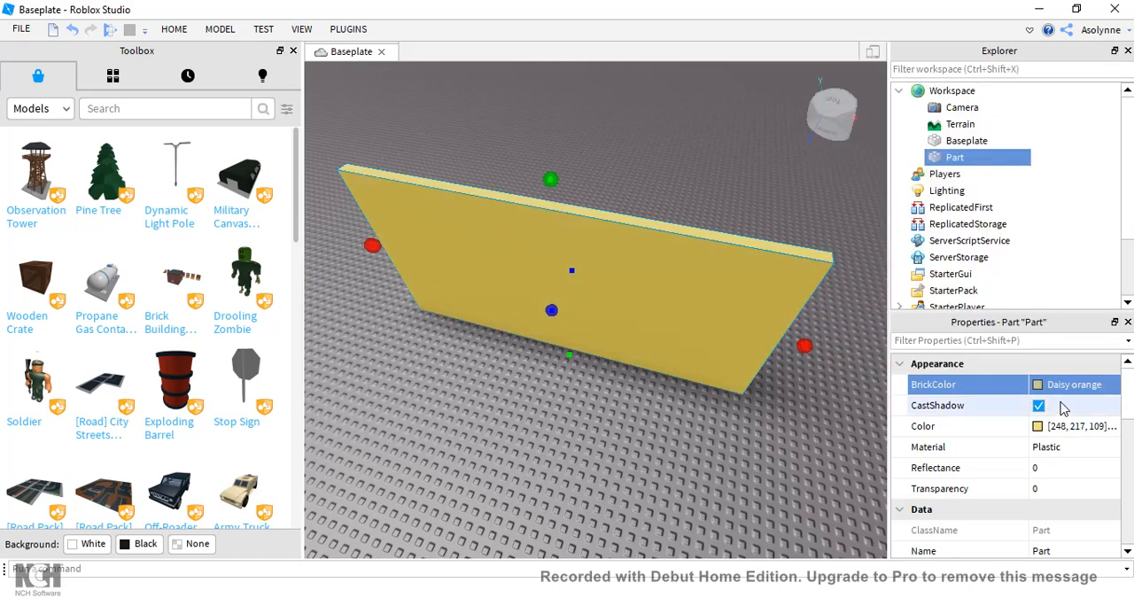
pyautogui.click(896, 120)
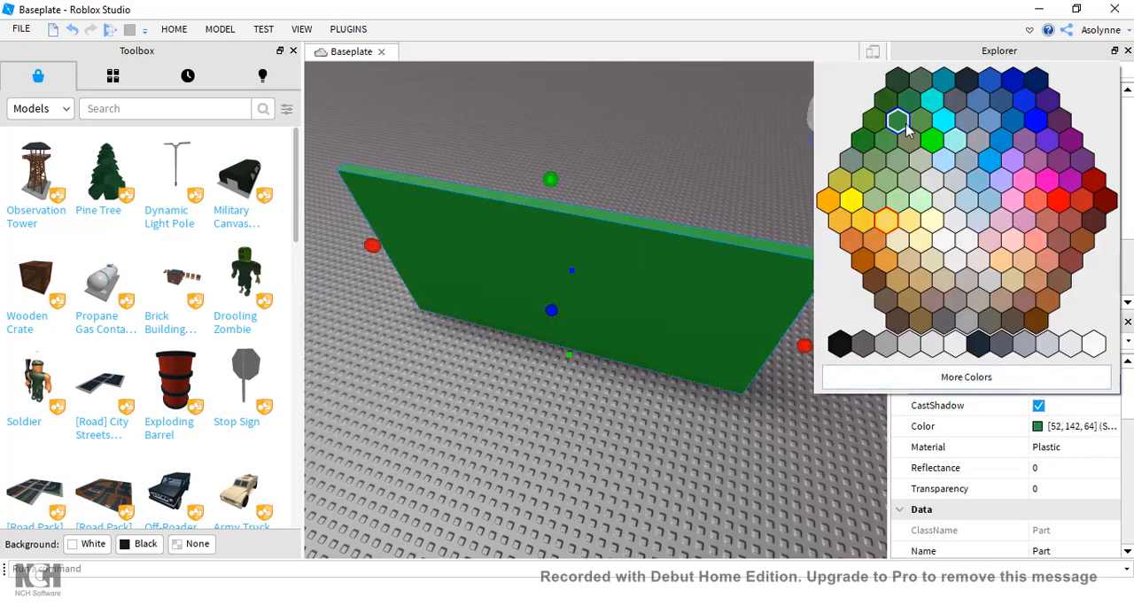
pyautogui.click(896, 120)
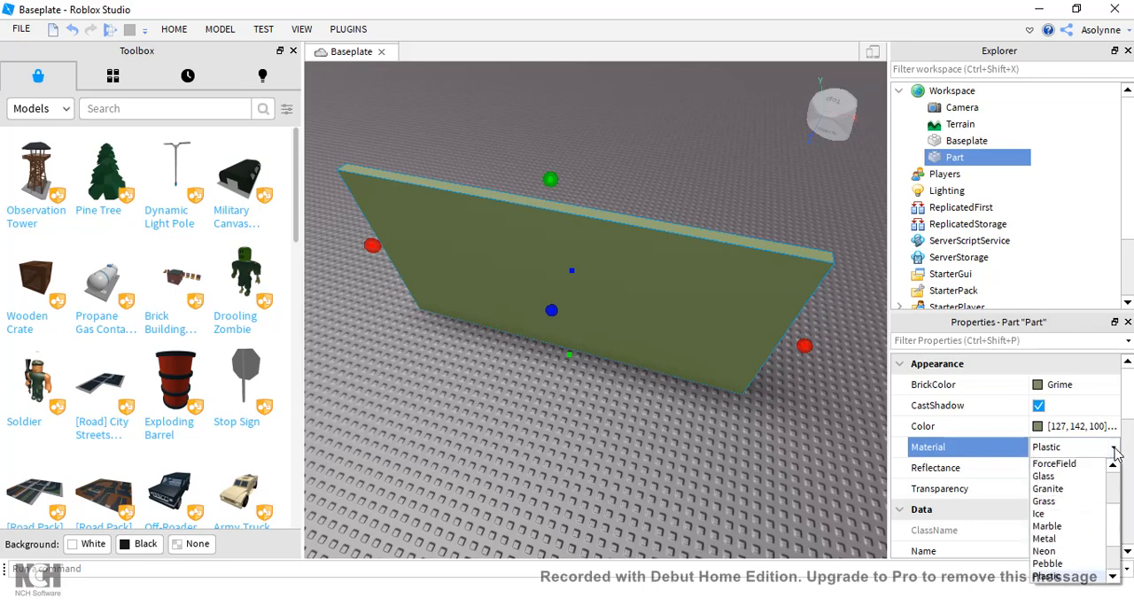
pyautogui.moveTo(1054, 465)
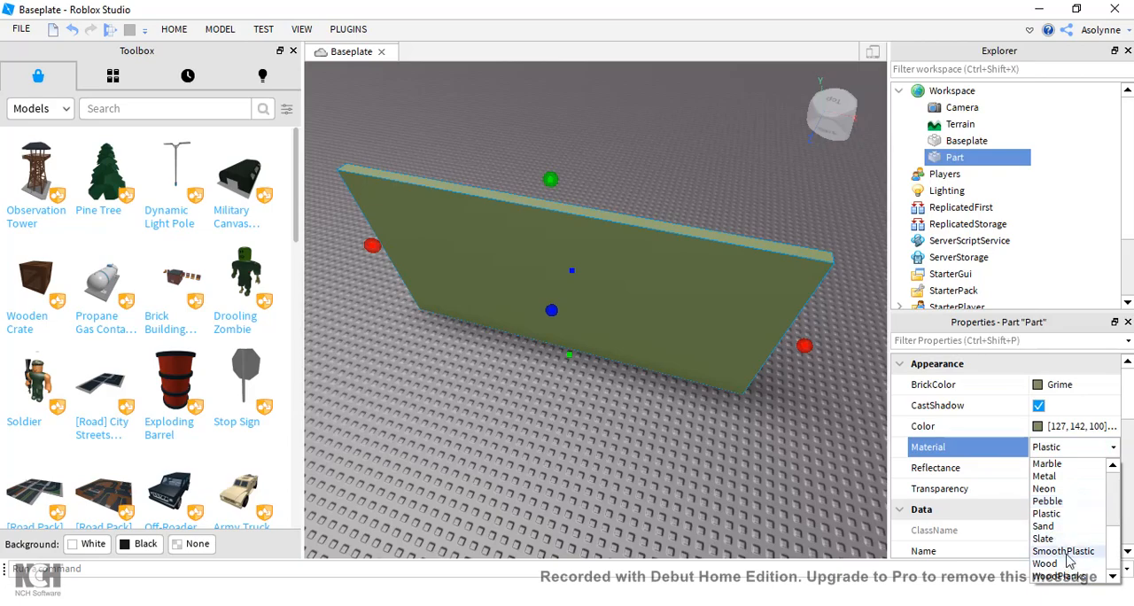
# Step: Set the green wall's Material to Wood instead of Plastic
pyautogui.click(1045, 563)
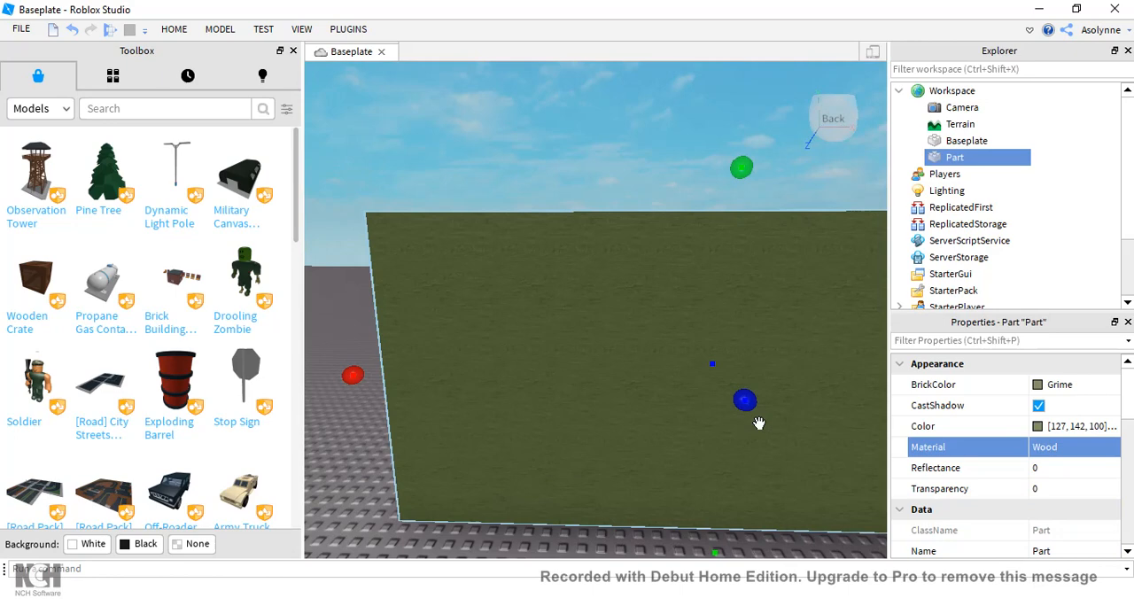
pyautogui.moveTo(758, 424); pyautogui.dragTo(759, 432)
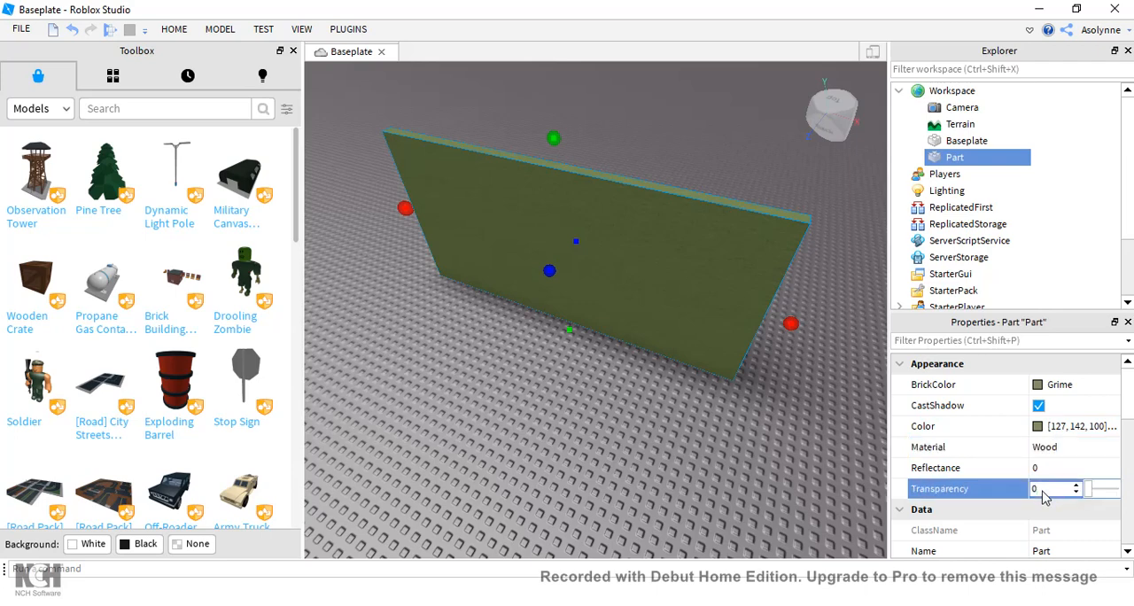
# Step: Set the wall's Transparency to 0.5 so it is half see-through, leaving Reflectance unchanged
pyautogui.click(1054, 489)
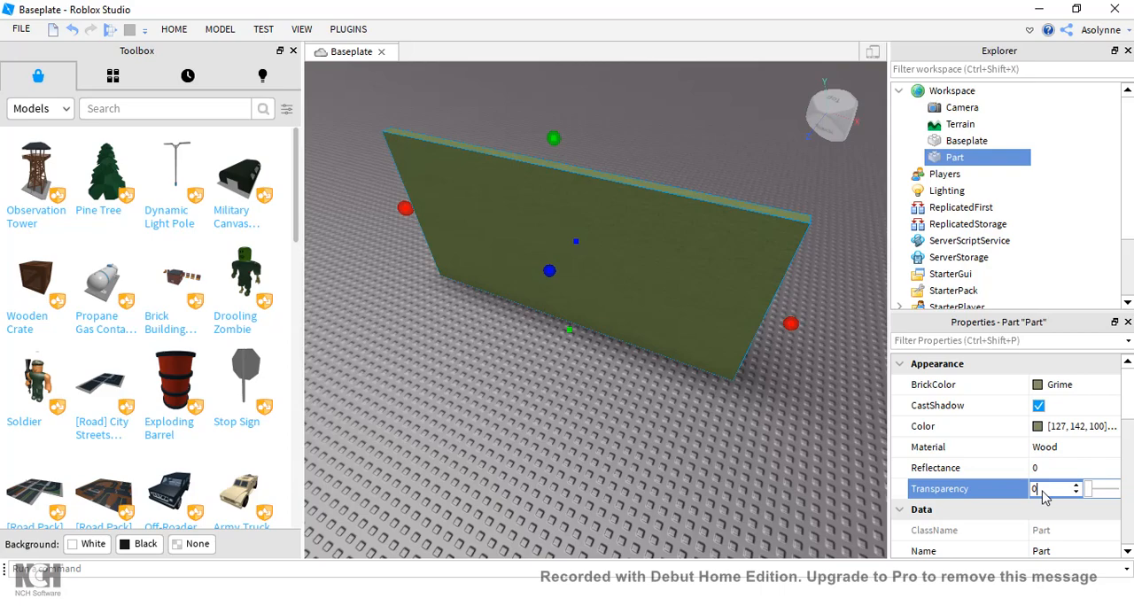
pyautogui.click(700, 443)
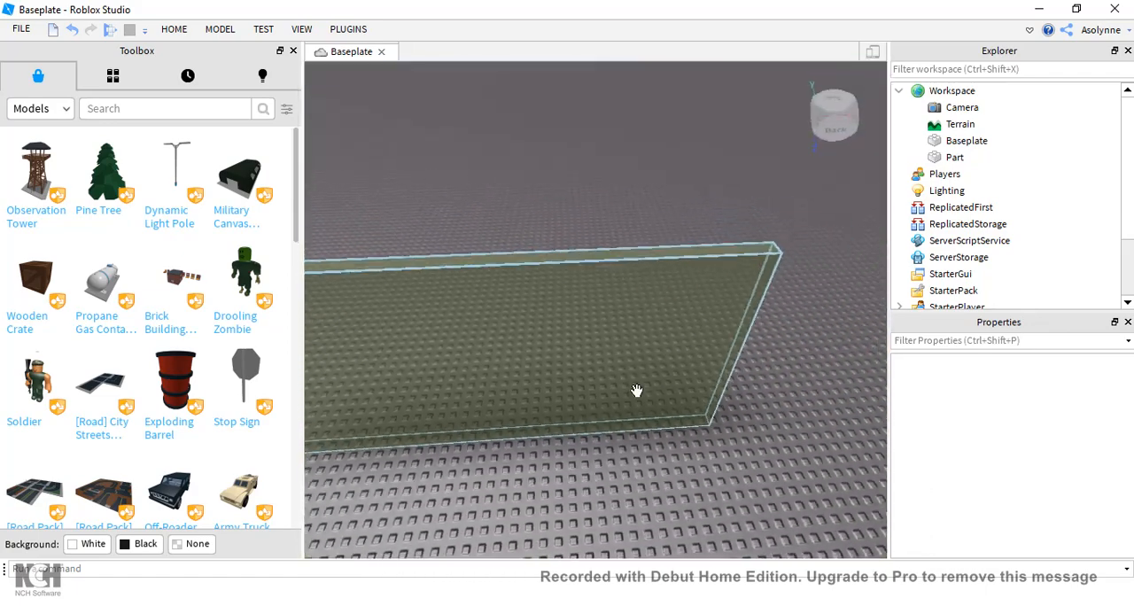
pyautogui.click(955, 157)
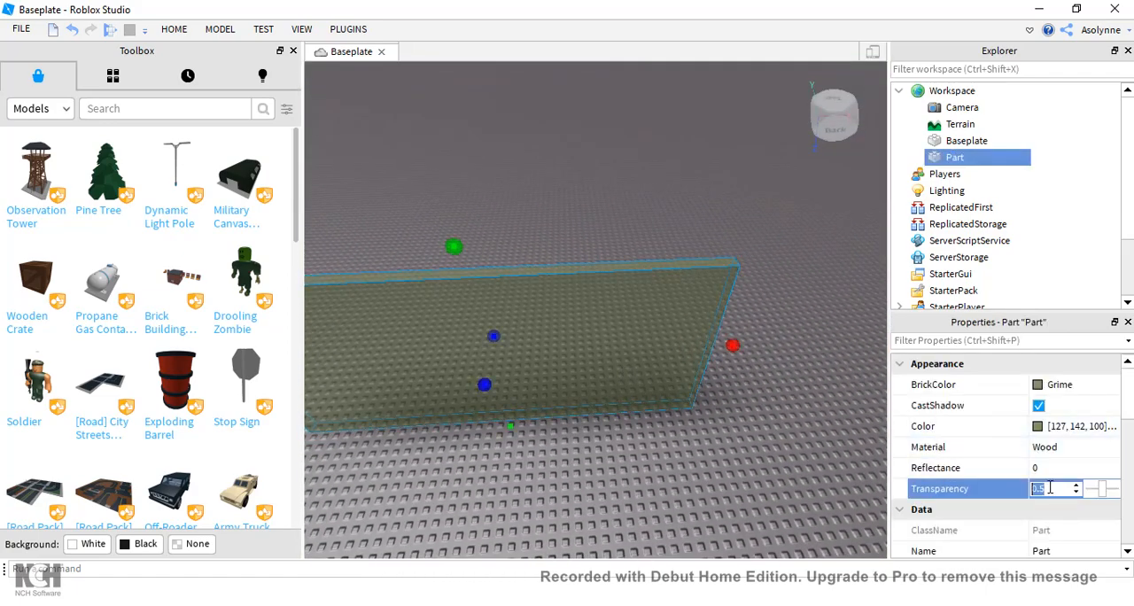
pyautogui.write('1')
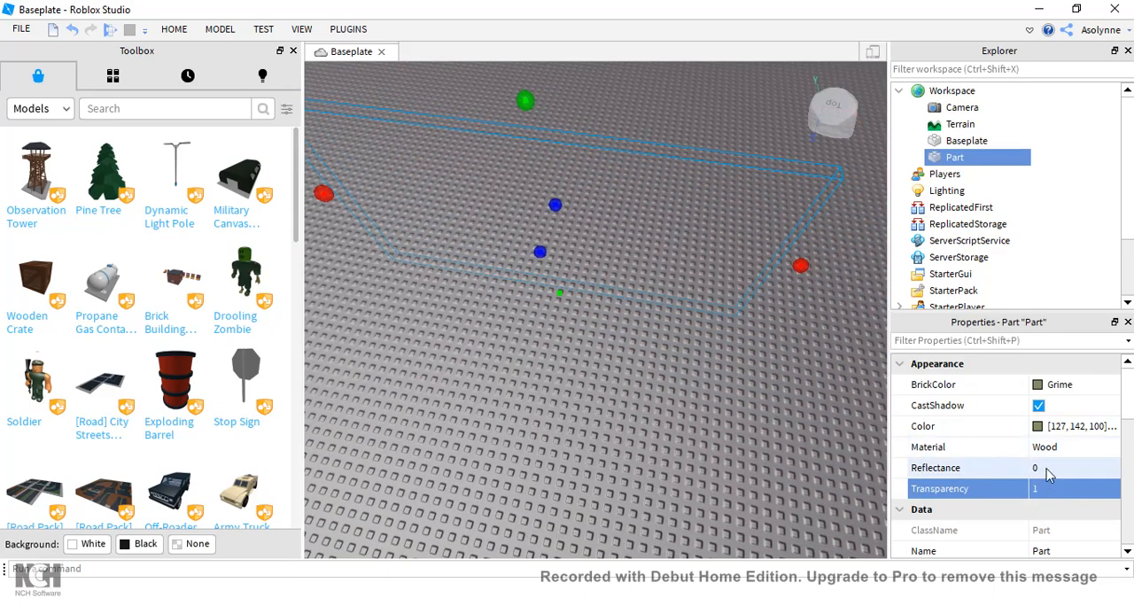
pyautogui.click(1054, 489)
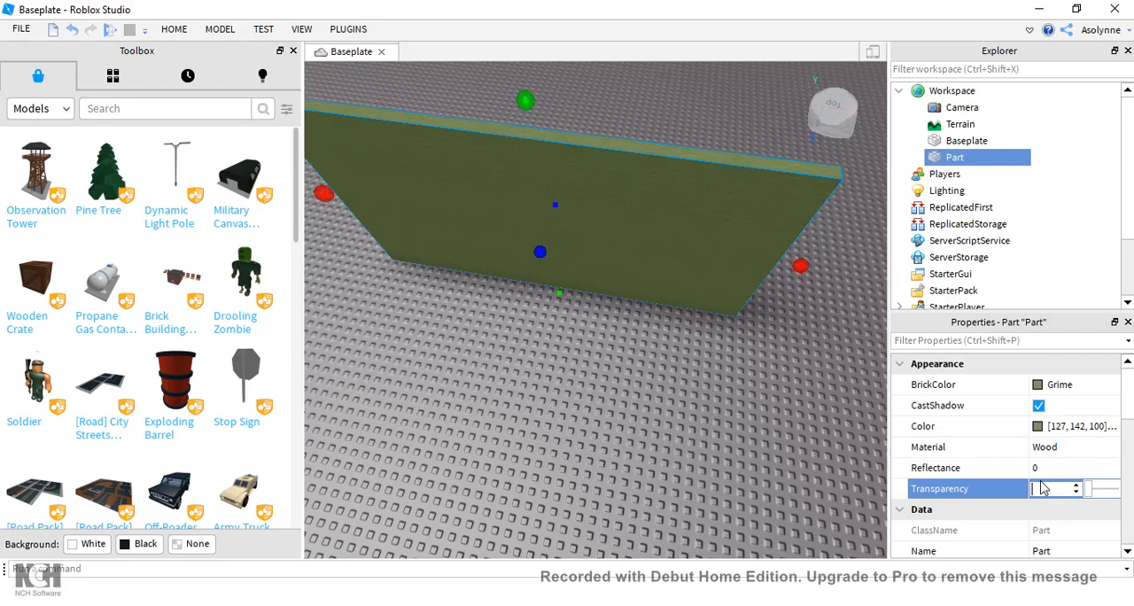
pyautogui.write('0.5')
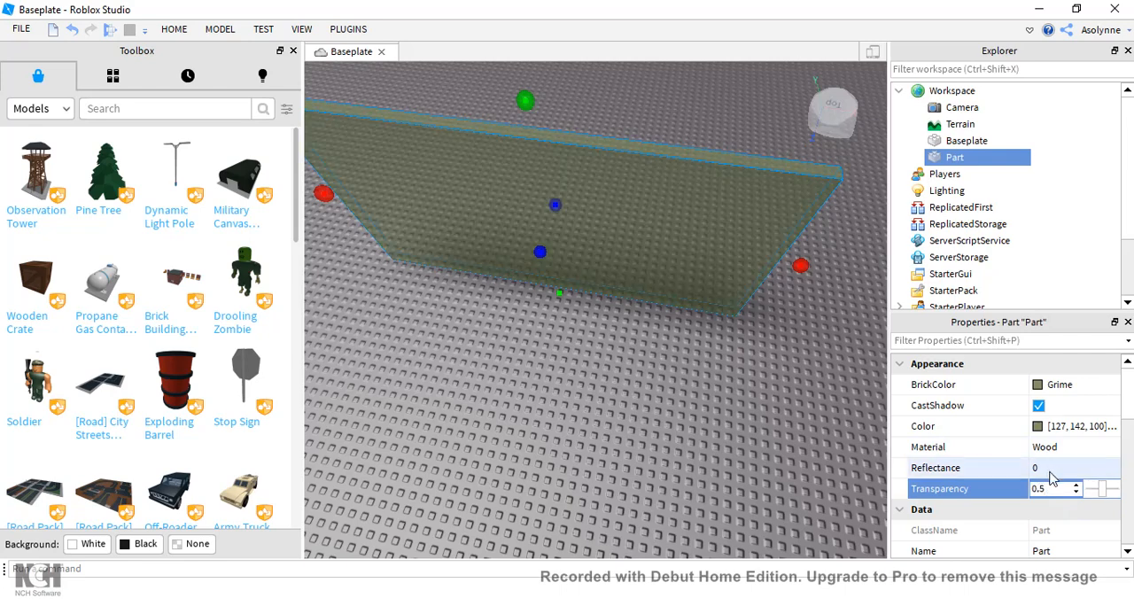
pyautogui.click(1054, 468)
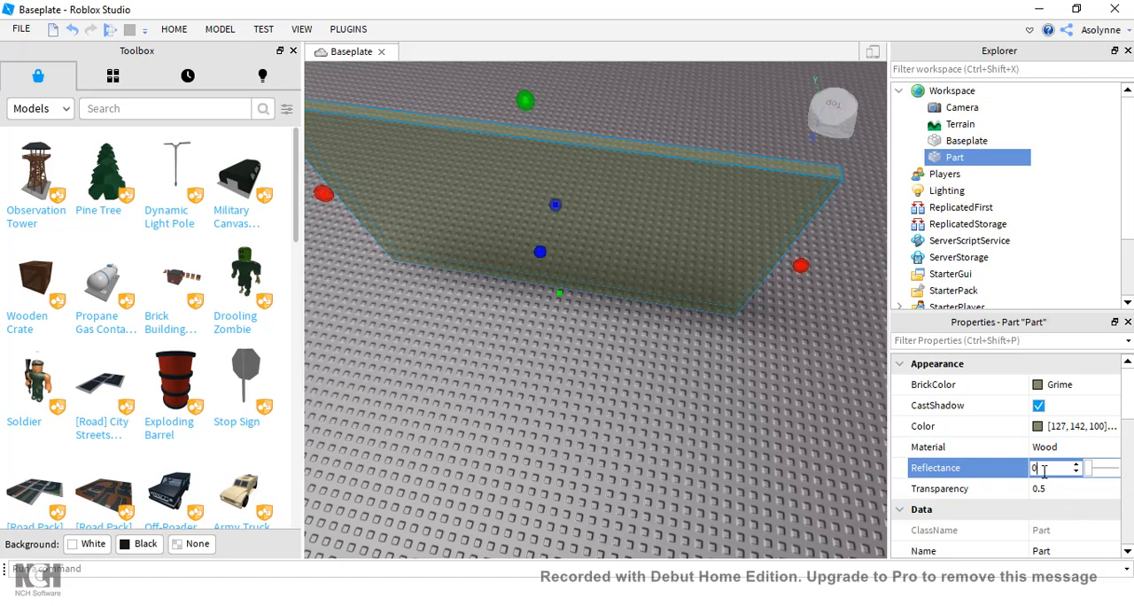
pyautogui.click(640, 475)
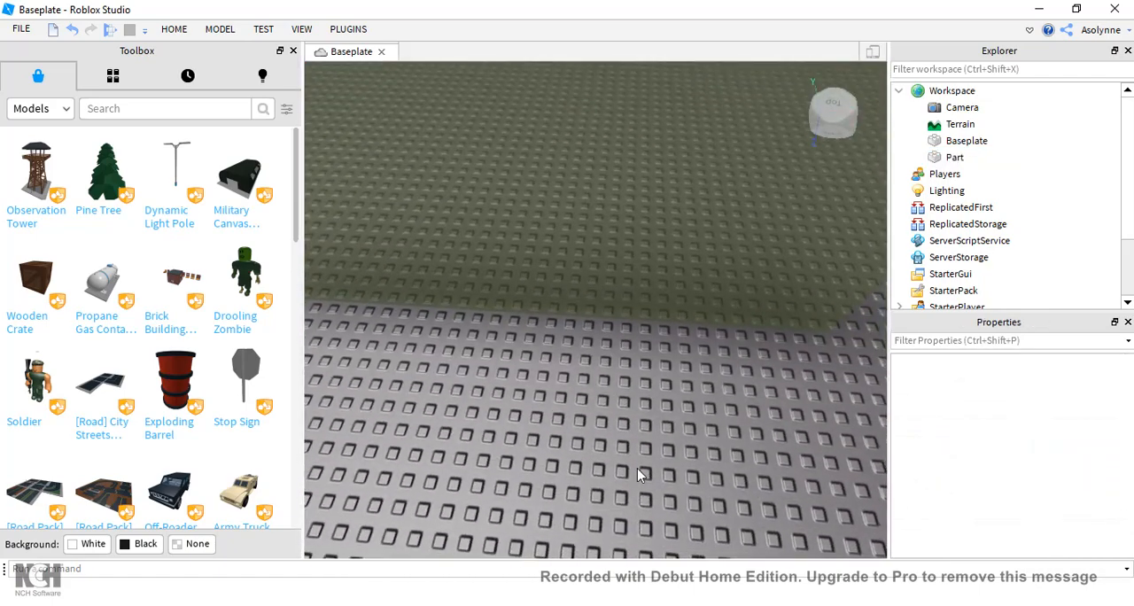
pyautogui.click(955, 158)
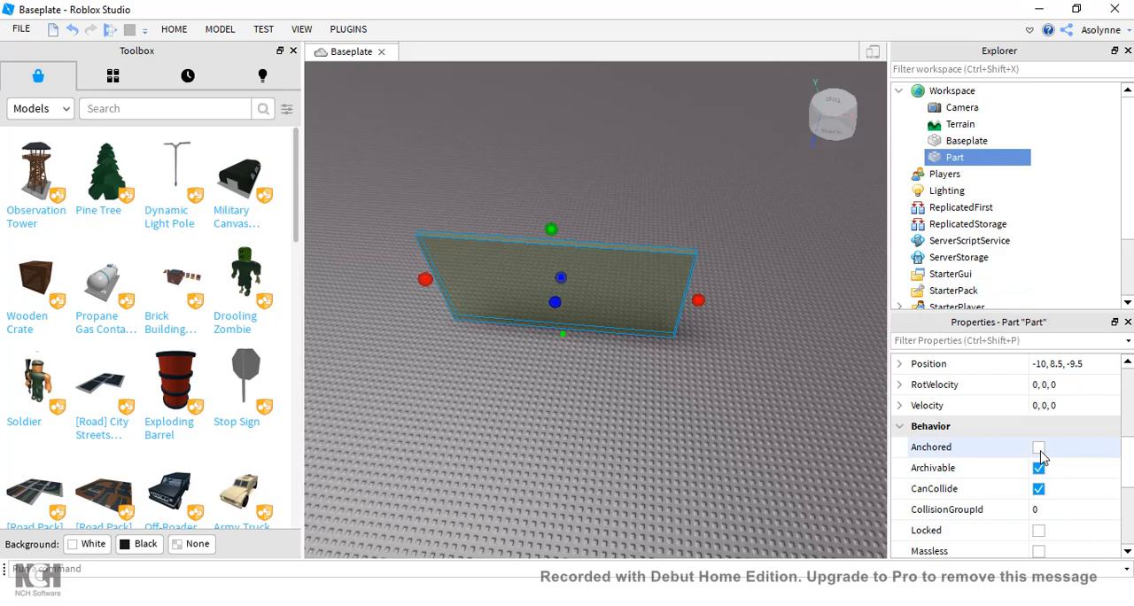
# Step: Move the wall across the baseplate, leaving it unanchored with CanCollide enabled
pyautogui.click(1038, 446)
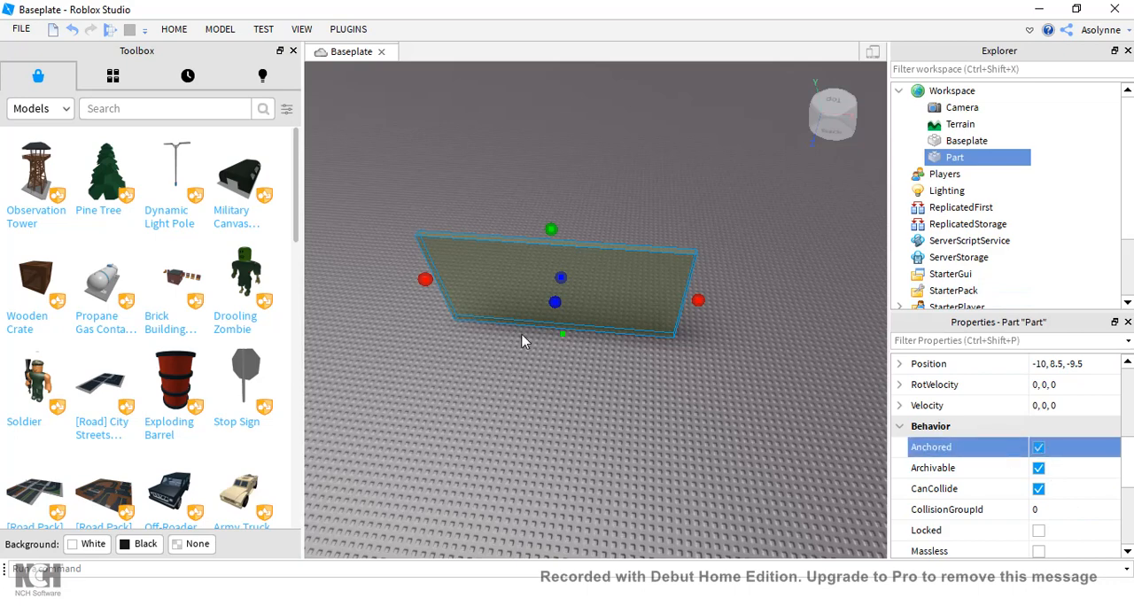
pyautogui.moveTo(425, 280); pyautogui.dragTo(355, 274)
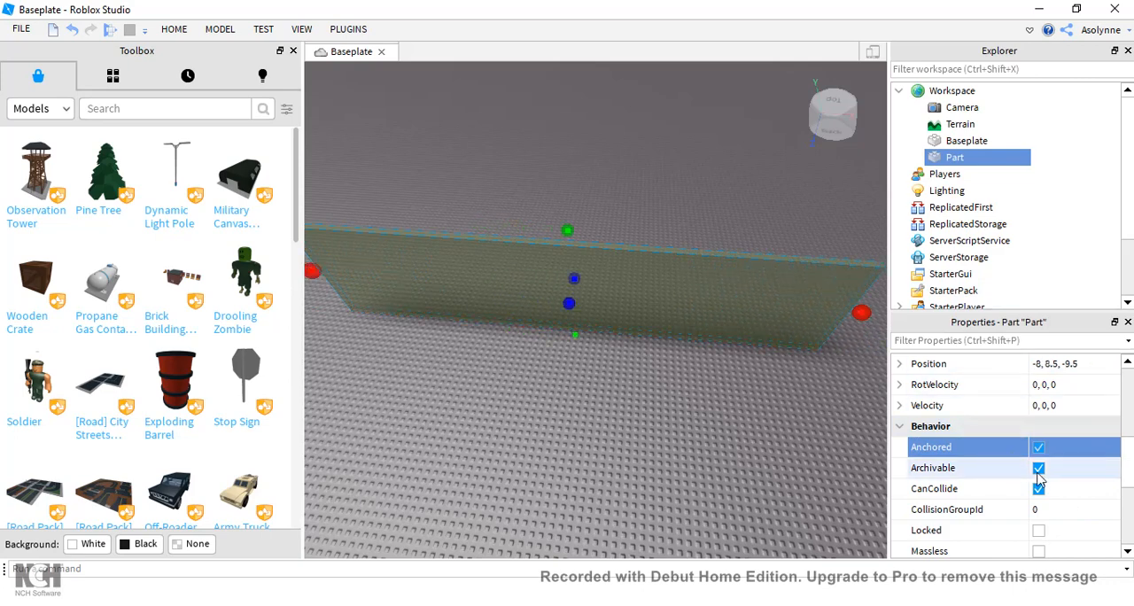
pyautogui.click(1038, 446)
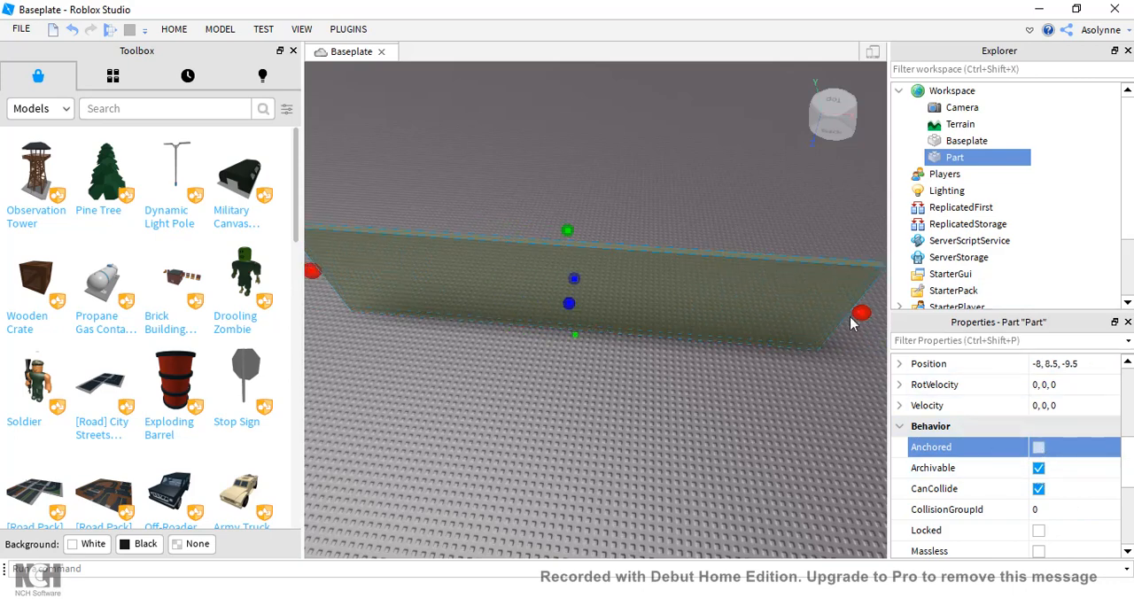
pyautogui.moveTo(861, 312); pyautogui.dragTo(879, 315)
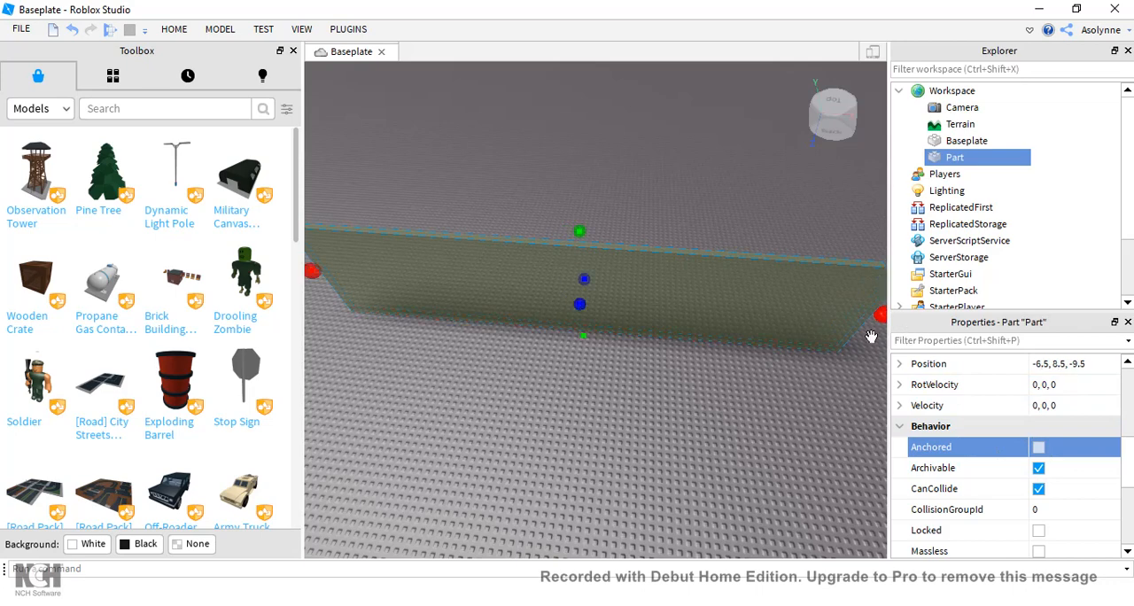
pyautogui.moveTo(879, 315); pyautogui.dragTo(789, 334)
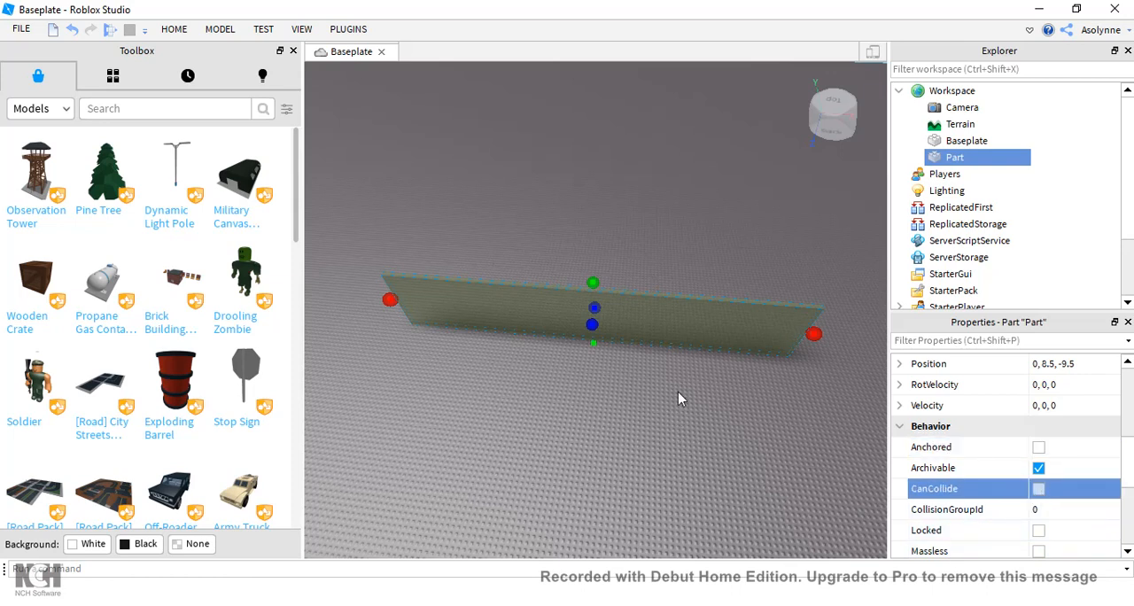
pyautogui.moveTo(691, 419)
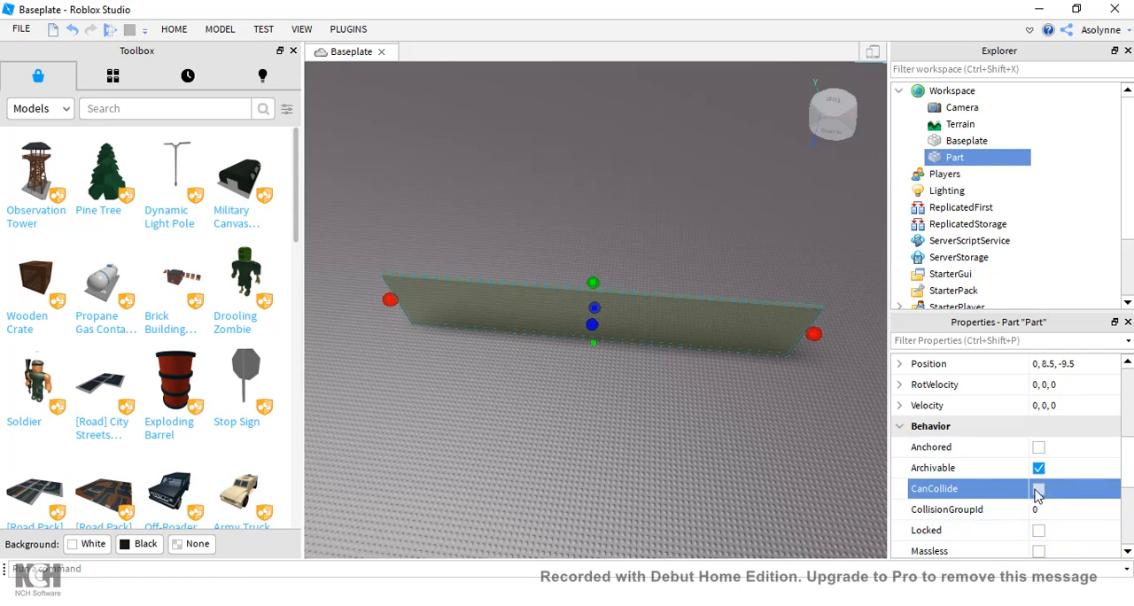
pyautogui.click(1038, 489)
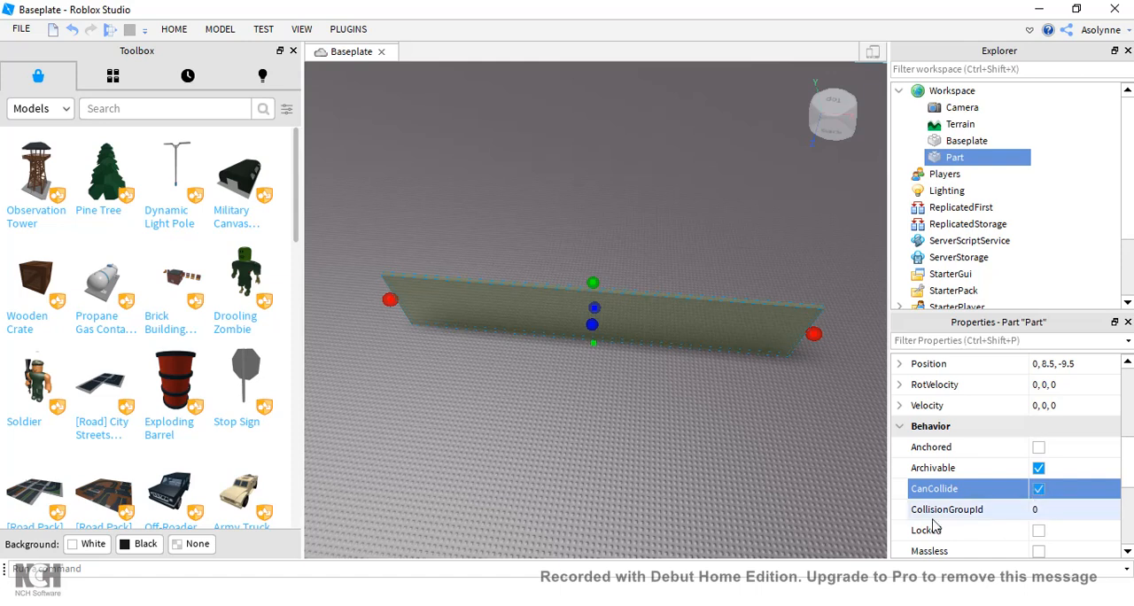
pyautogui.scroll(-3)
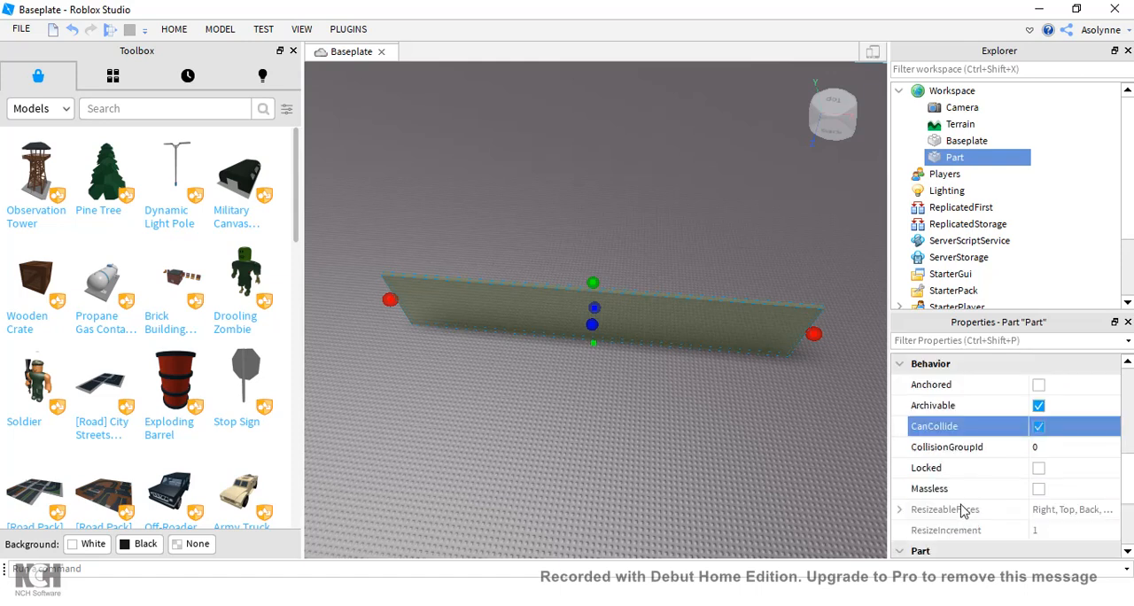
# Step: Try the Ball and Cylinder shapes, then set the part's Shape back to Block
pyautogui.scroll(-3)
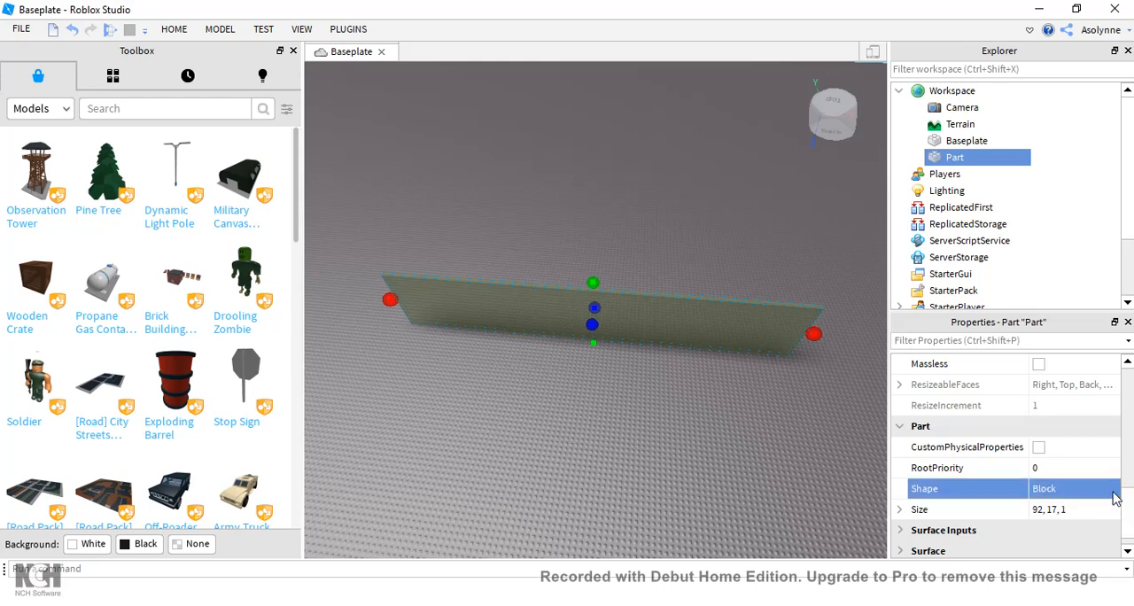
pyautogui.click(1074, 489)
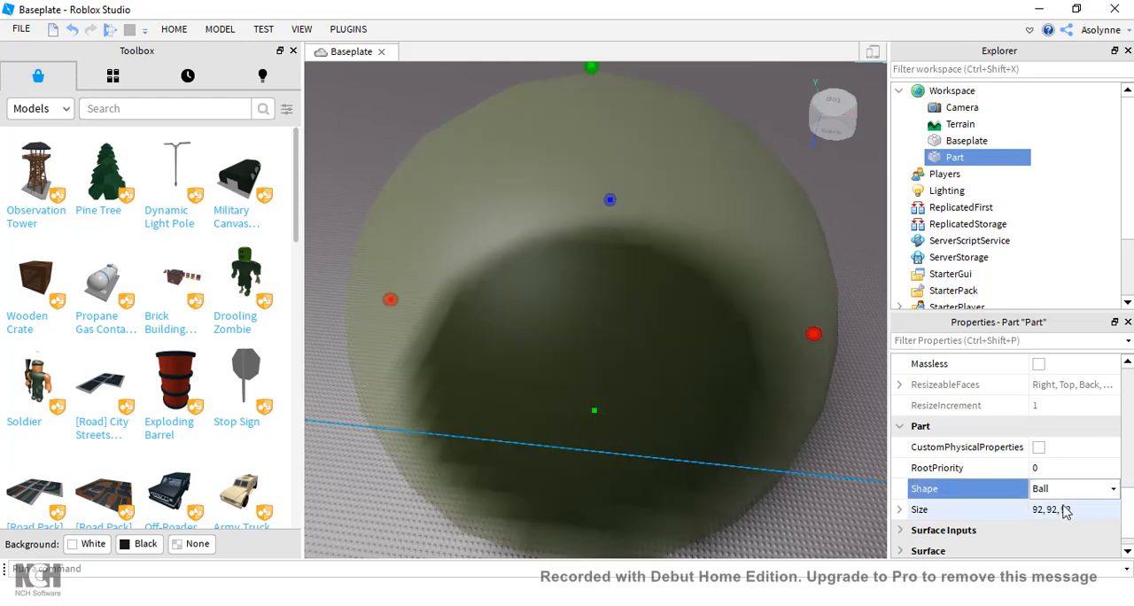
pyautogui.click(1074, 489)
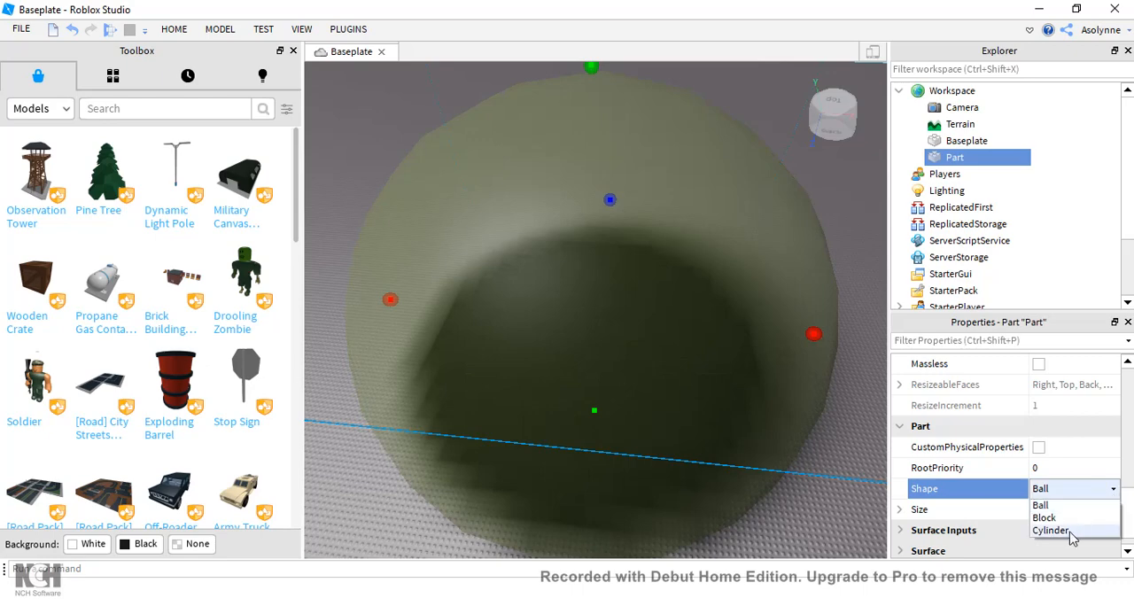
pyautogui.click(1053, 530)
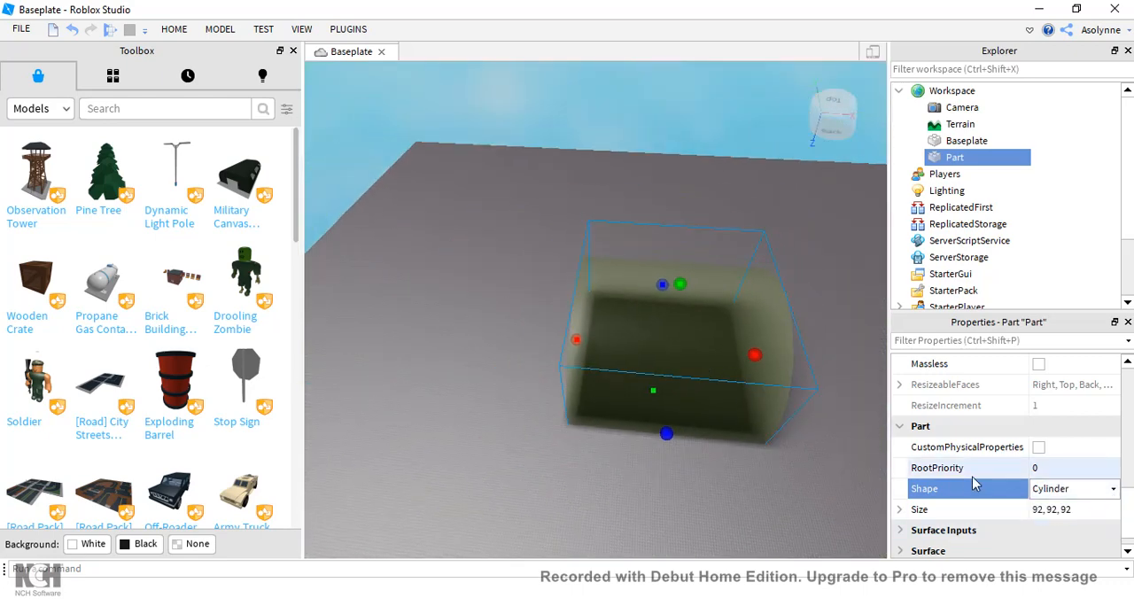
pyautogui.click(1072, 489)
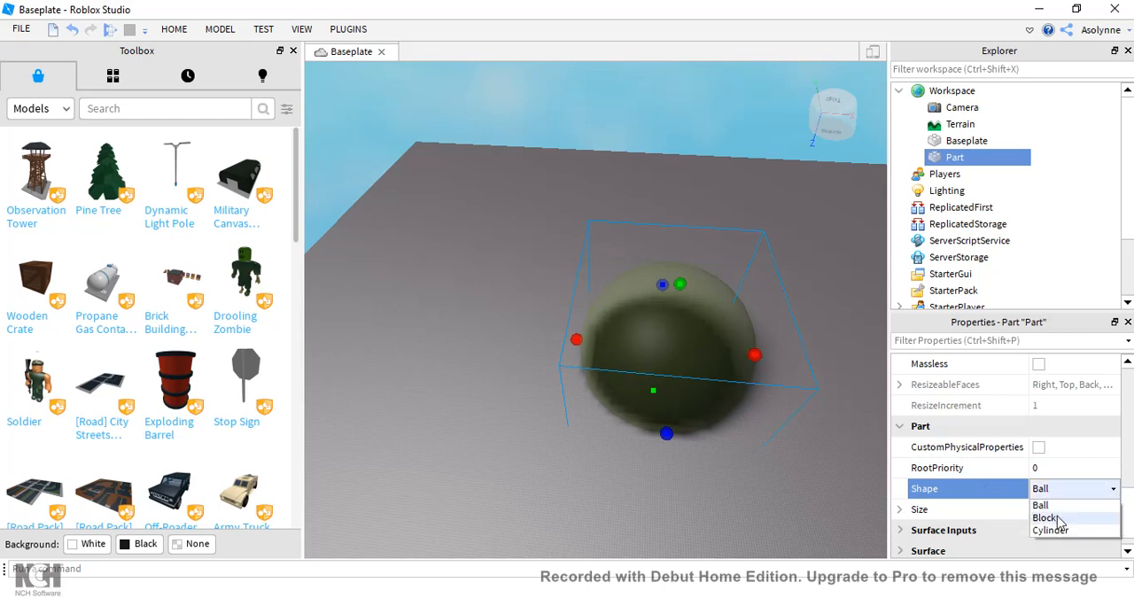
pyautogui.click(1047, 518)
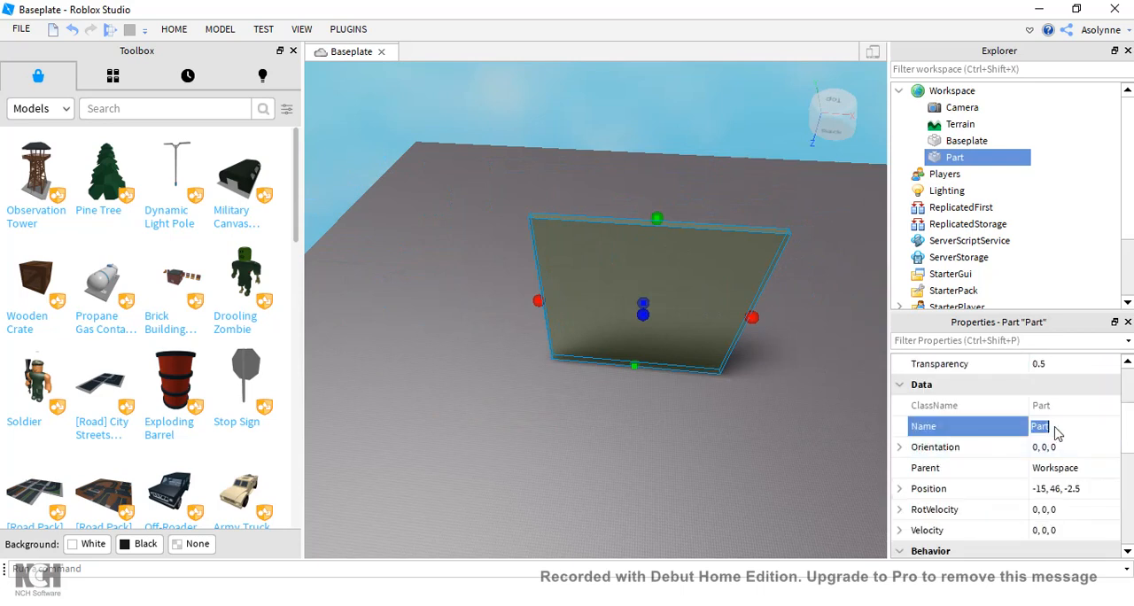
# Step: Rename the part to 'Wall' in the Properties Name field
pyautogui.click(1055, 426)
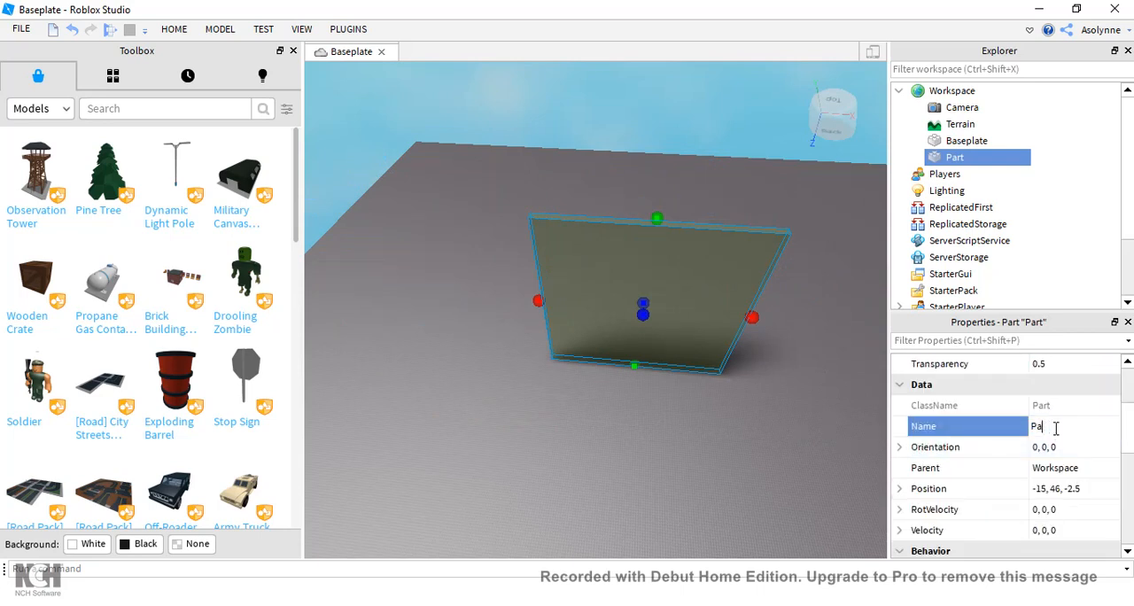
pyautogui.write('Wall')
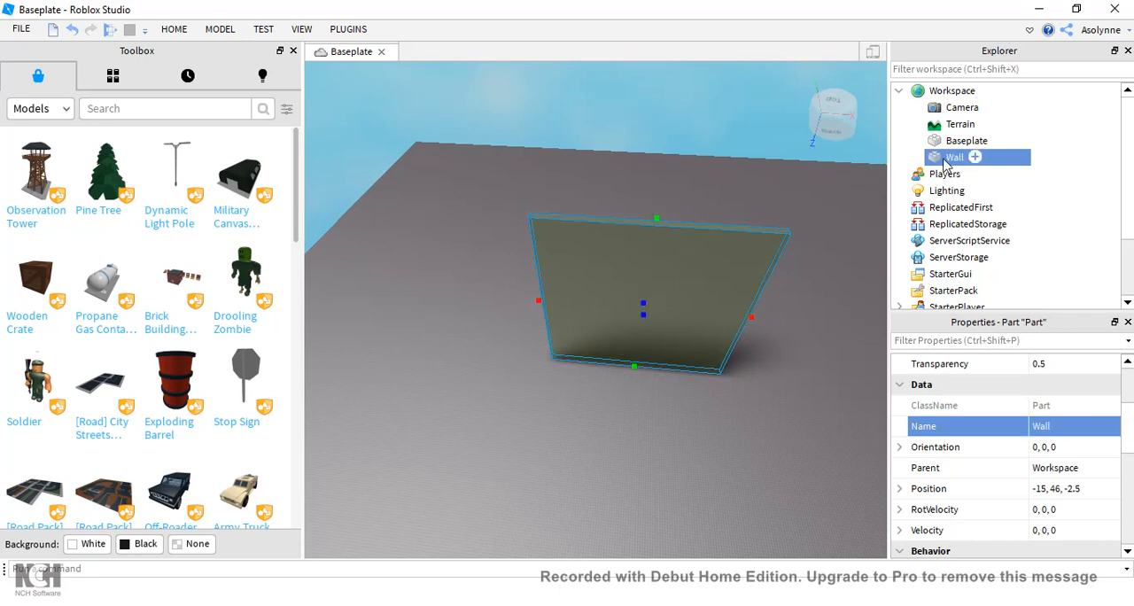
pyautogui.scroll(-3)
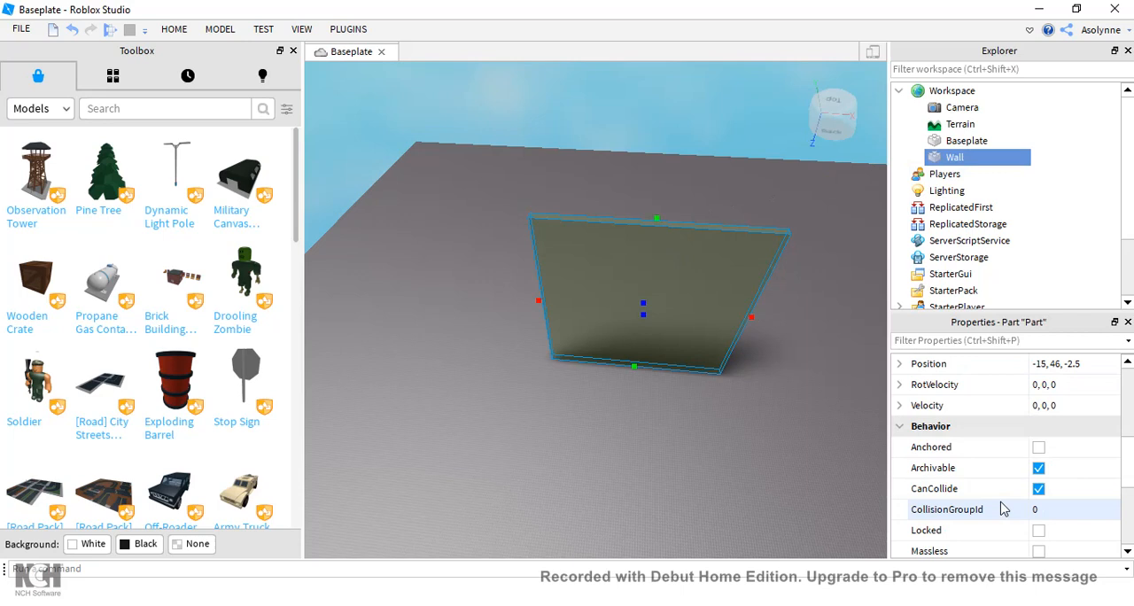